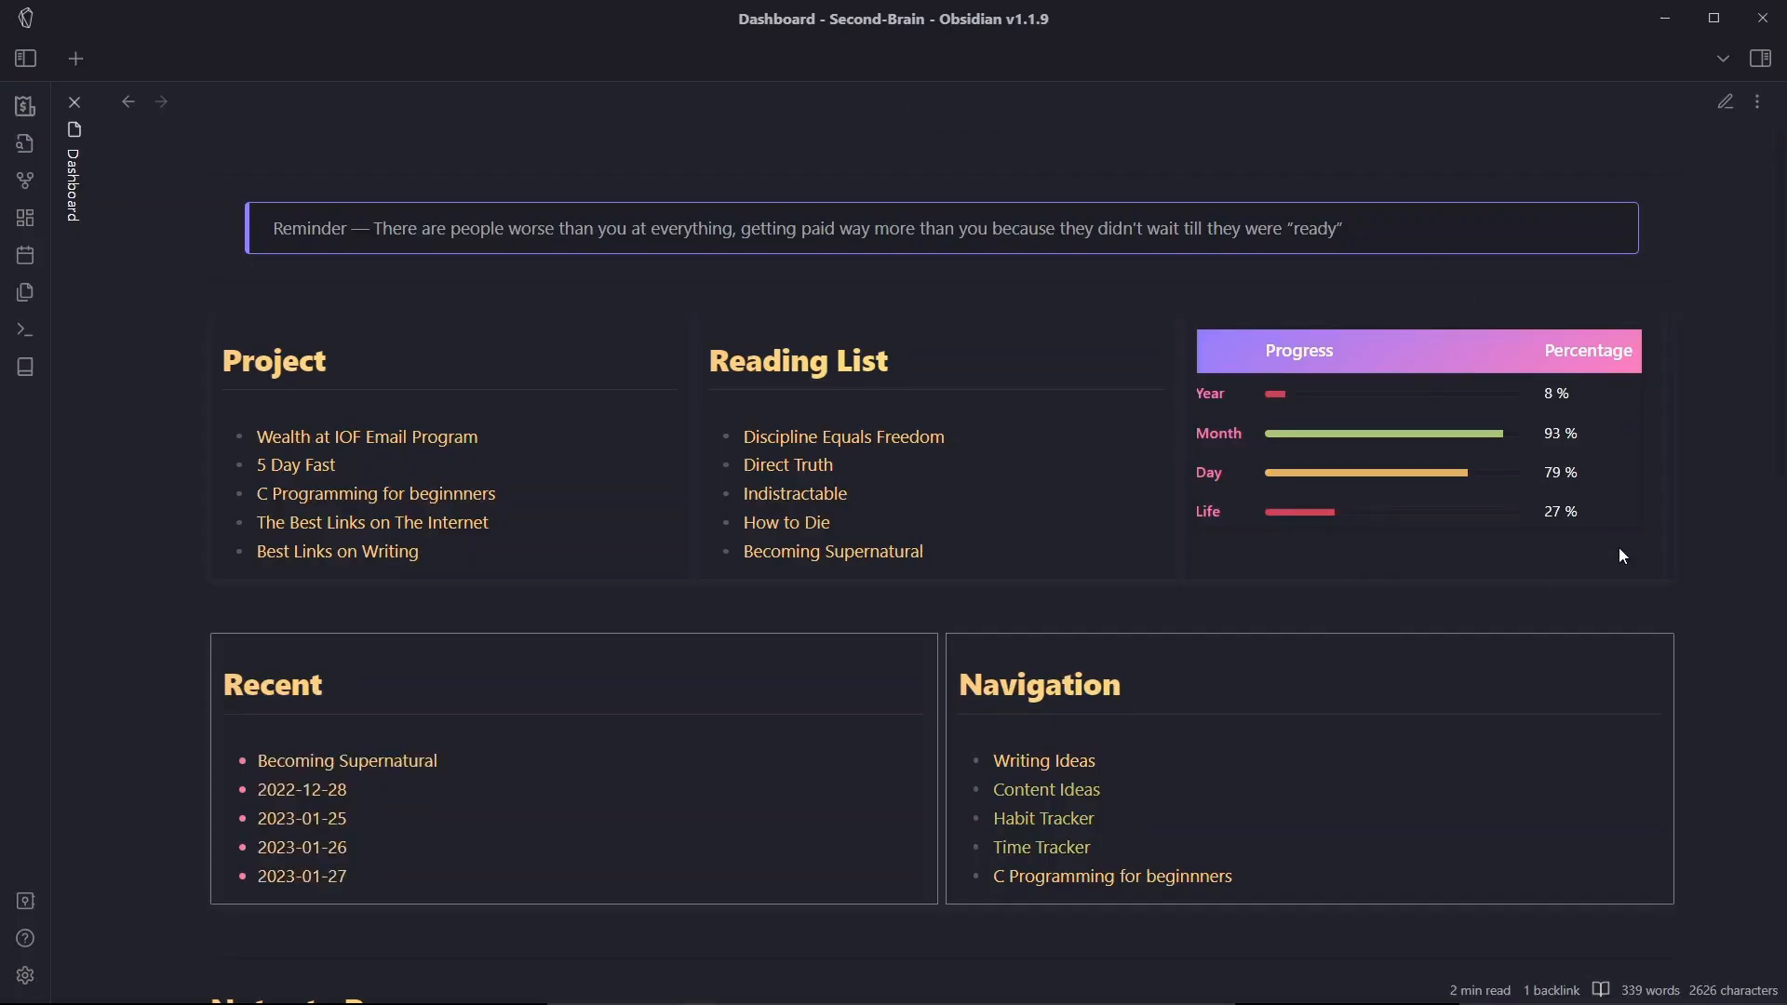
mouse_move(1506, 446)
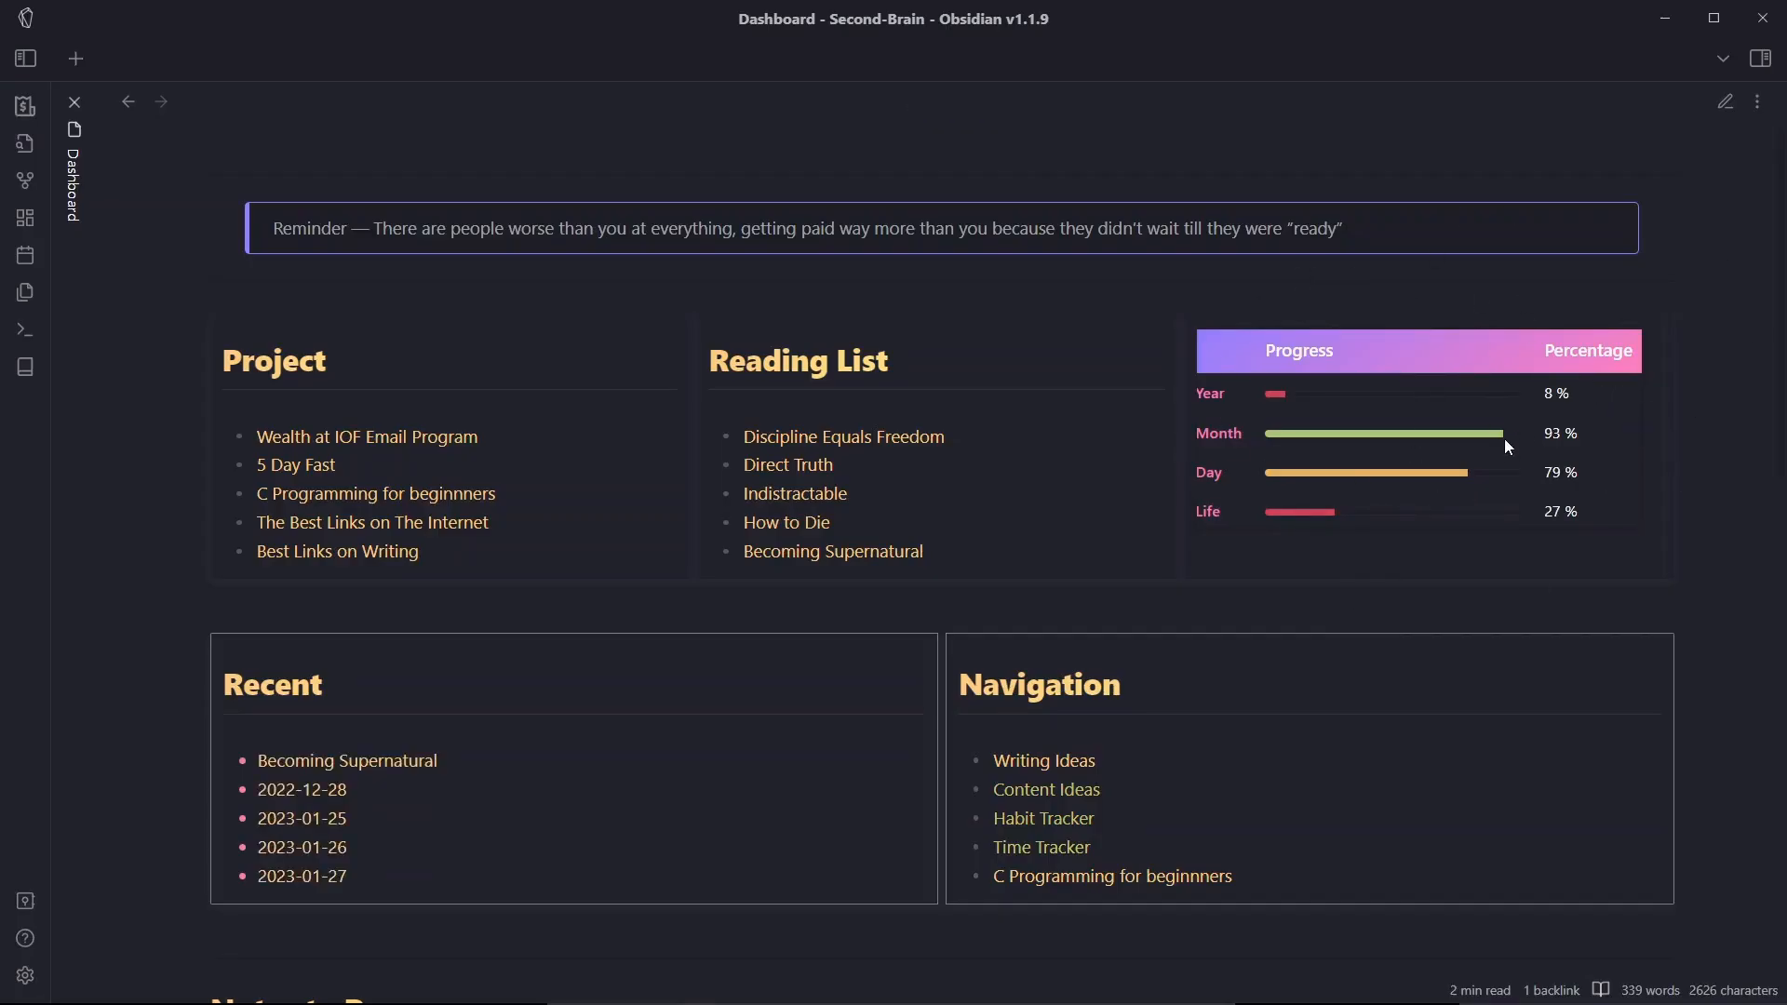
mouse_move(159, 101)
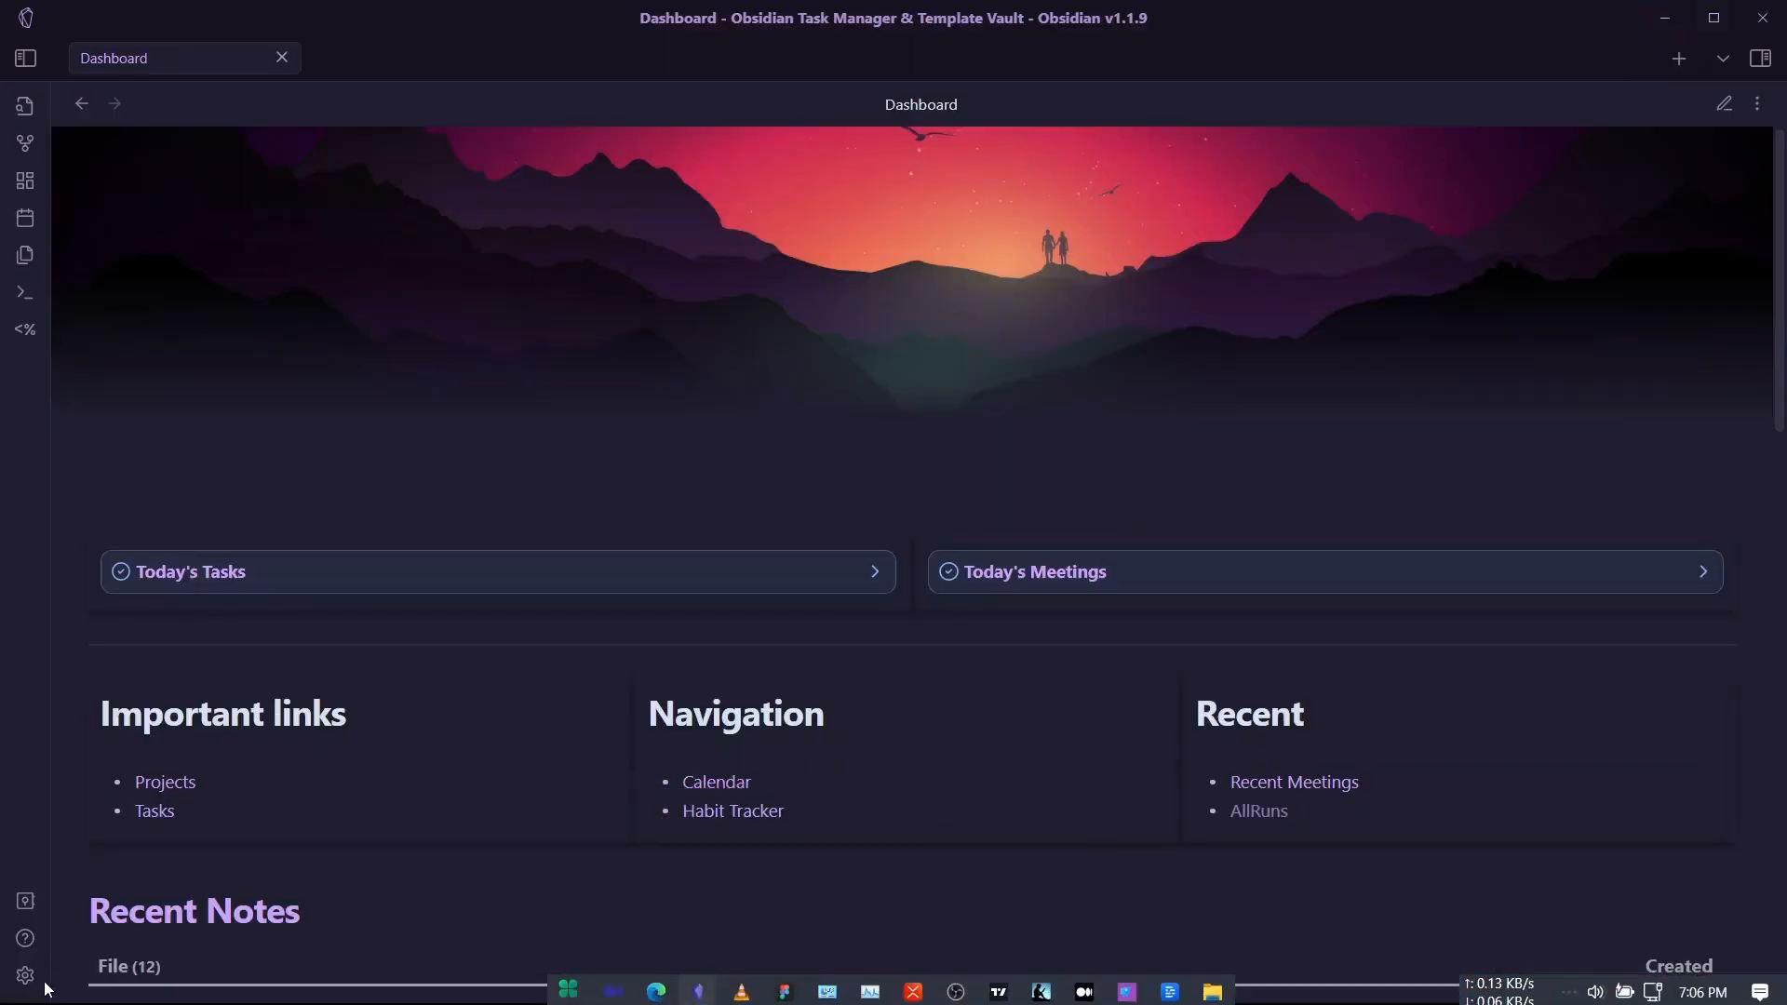
- Search community plugins for 'dataview', check that Dataview's JavaScript queries are enabled, and close settings
click(24, 976)
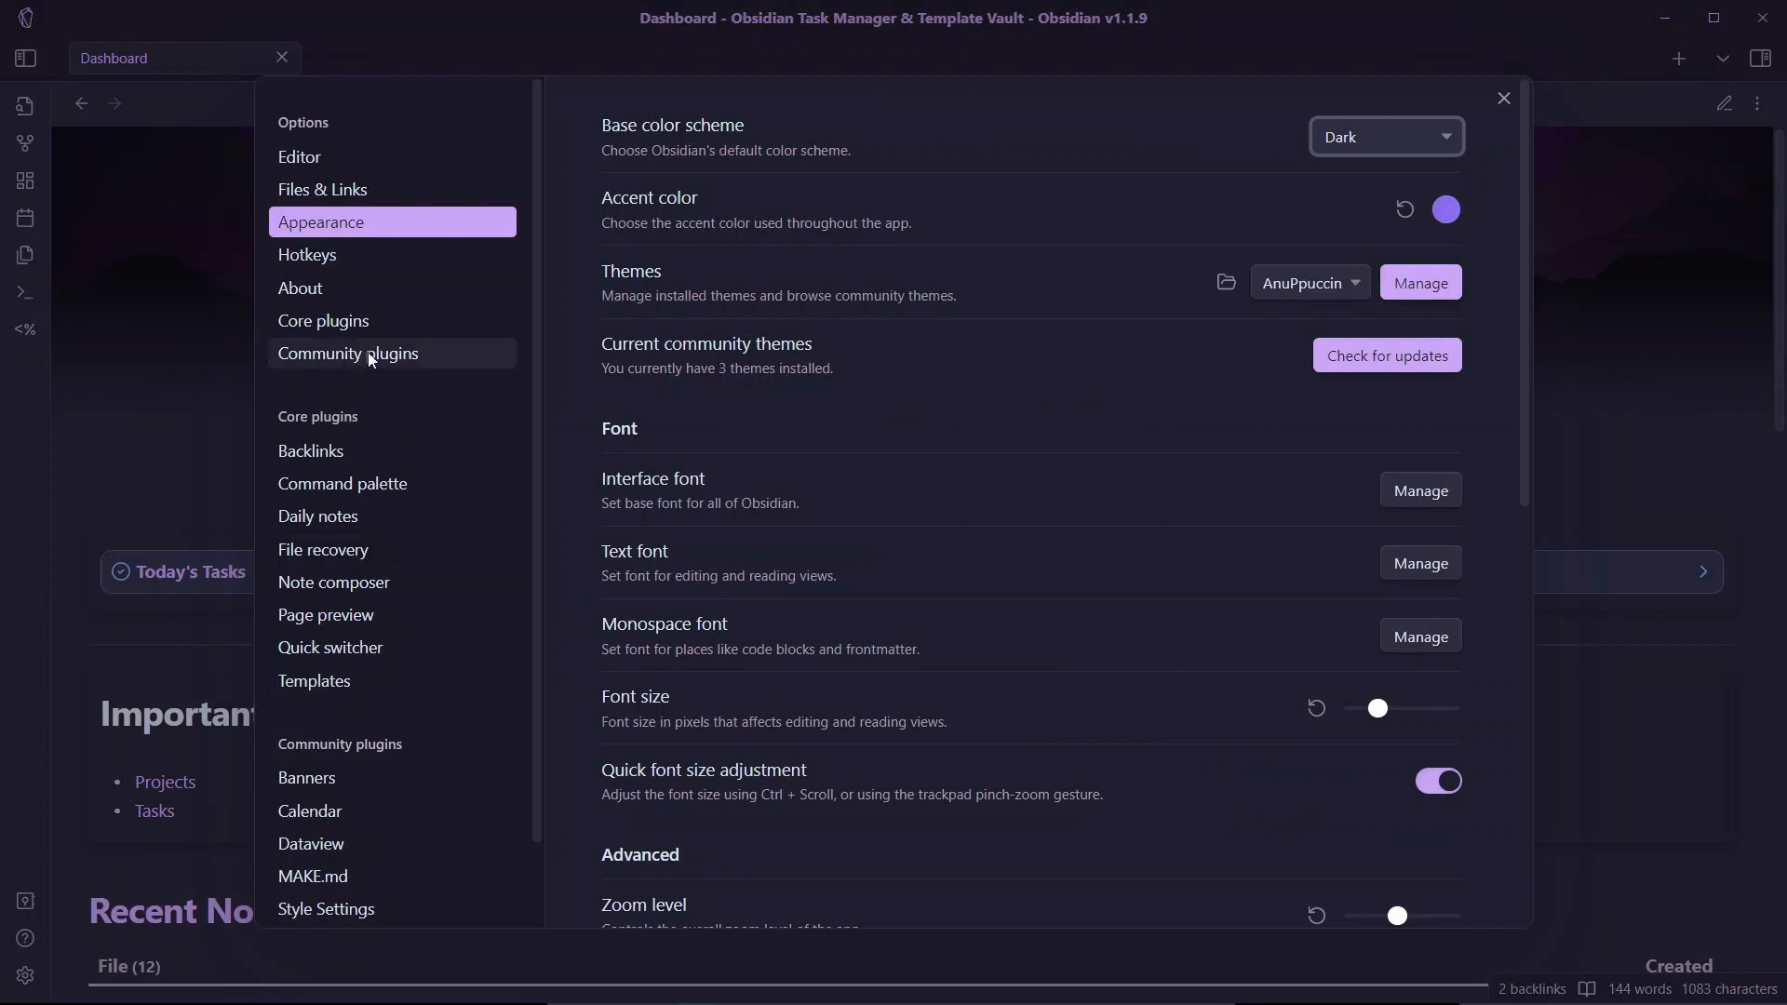
click(349, 354)
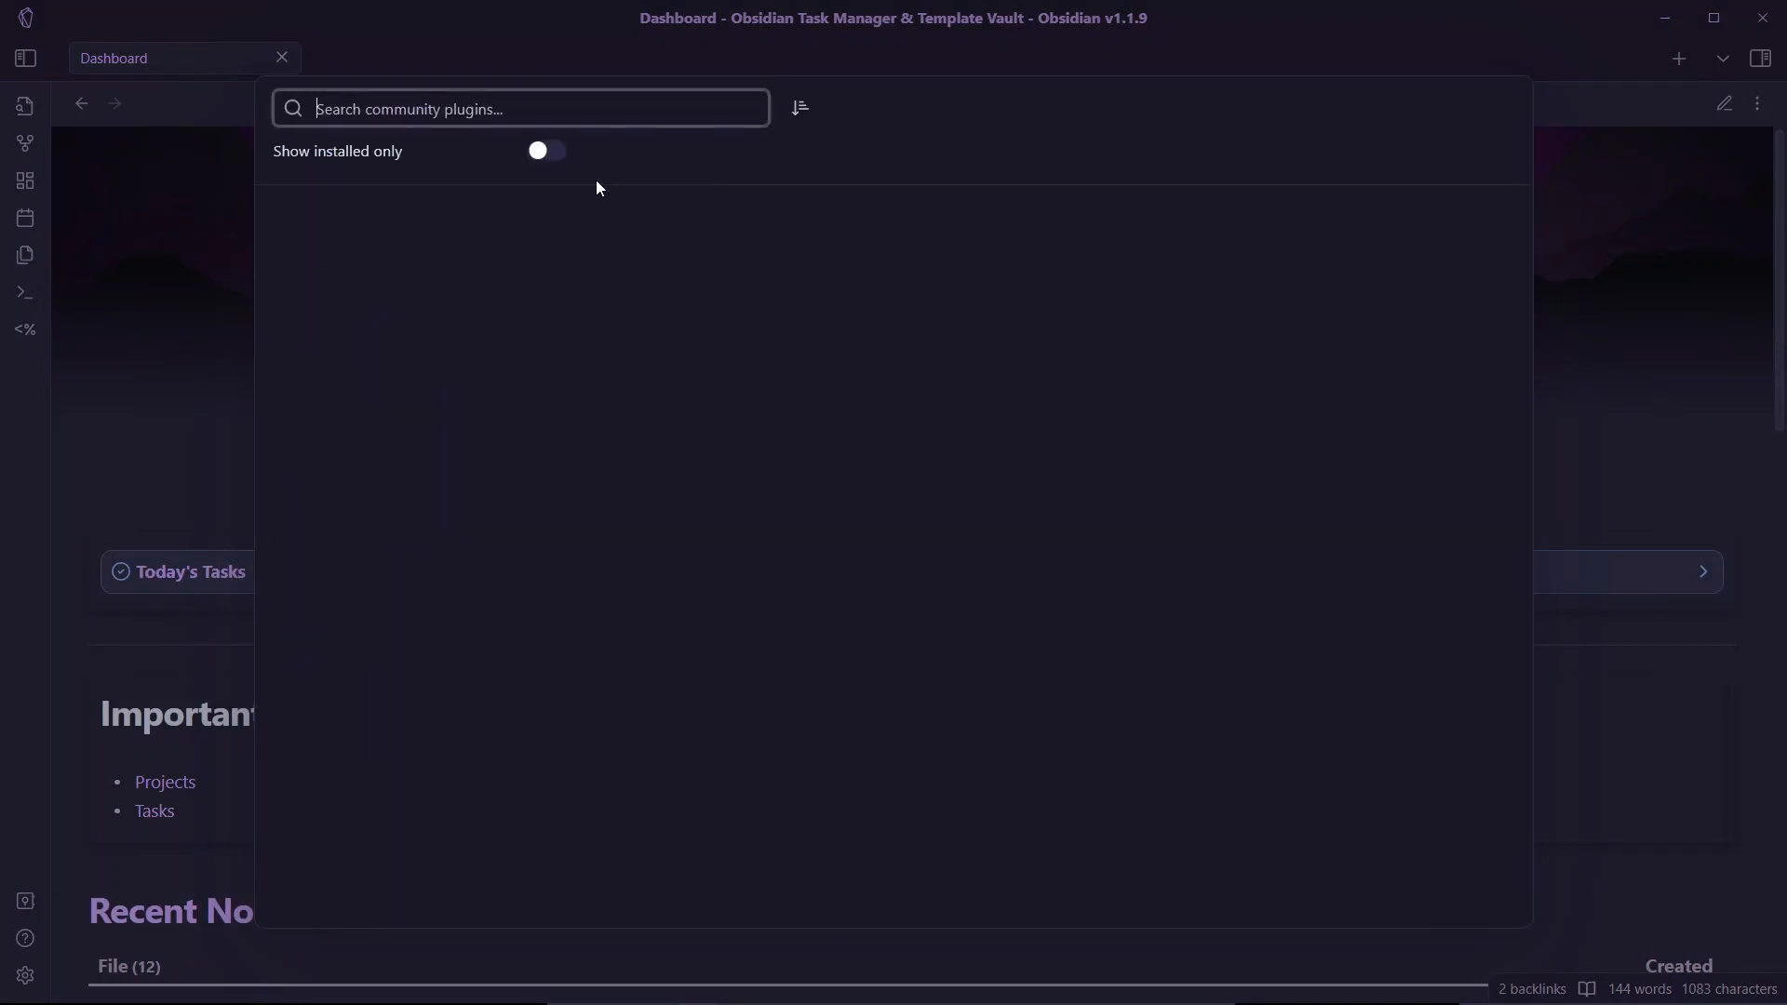
text(datav)
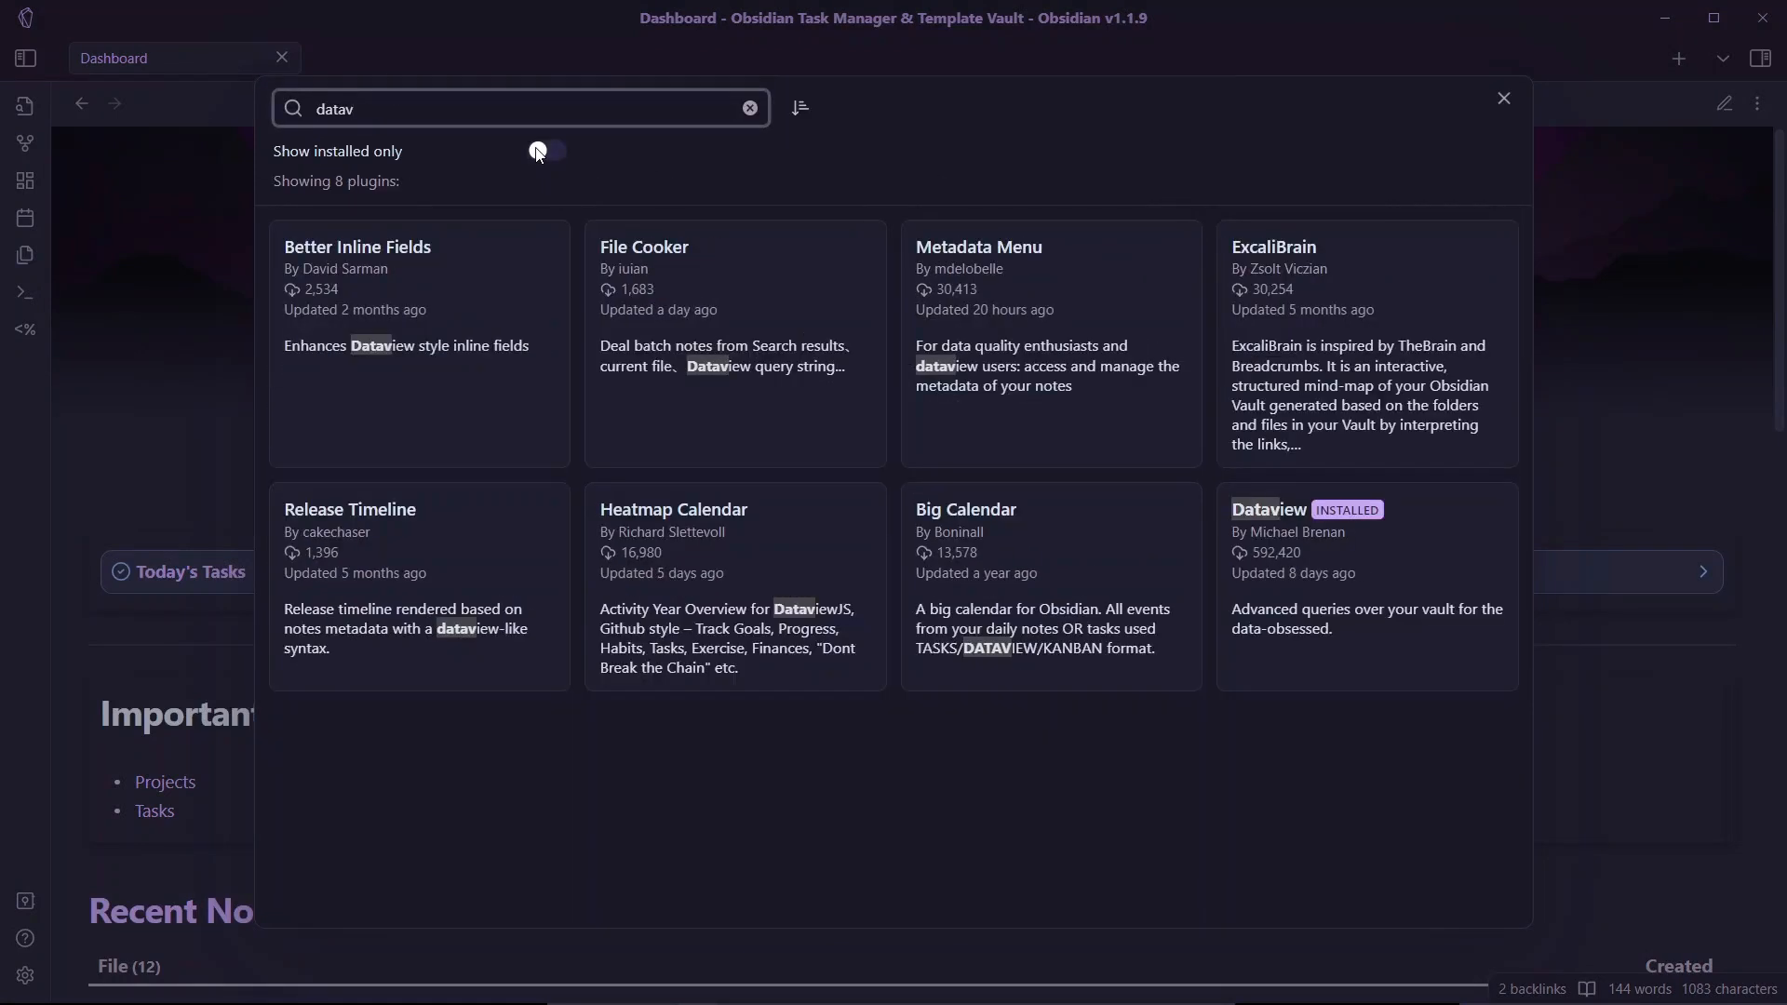
text(iew)
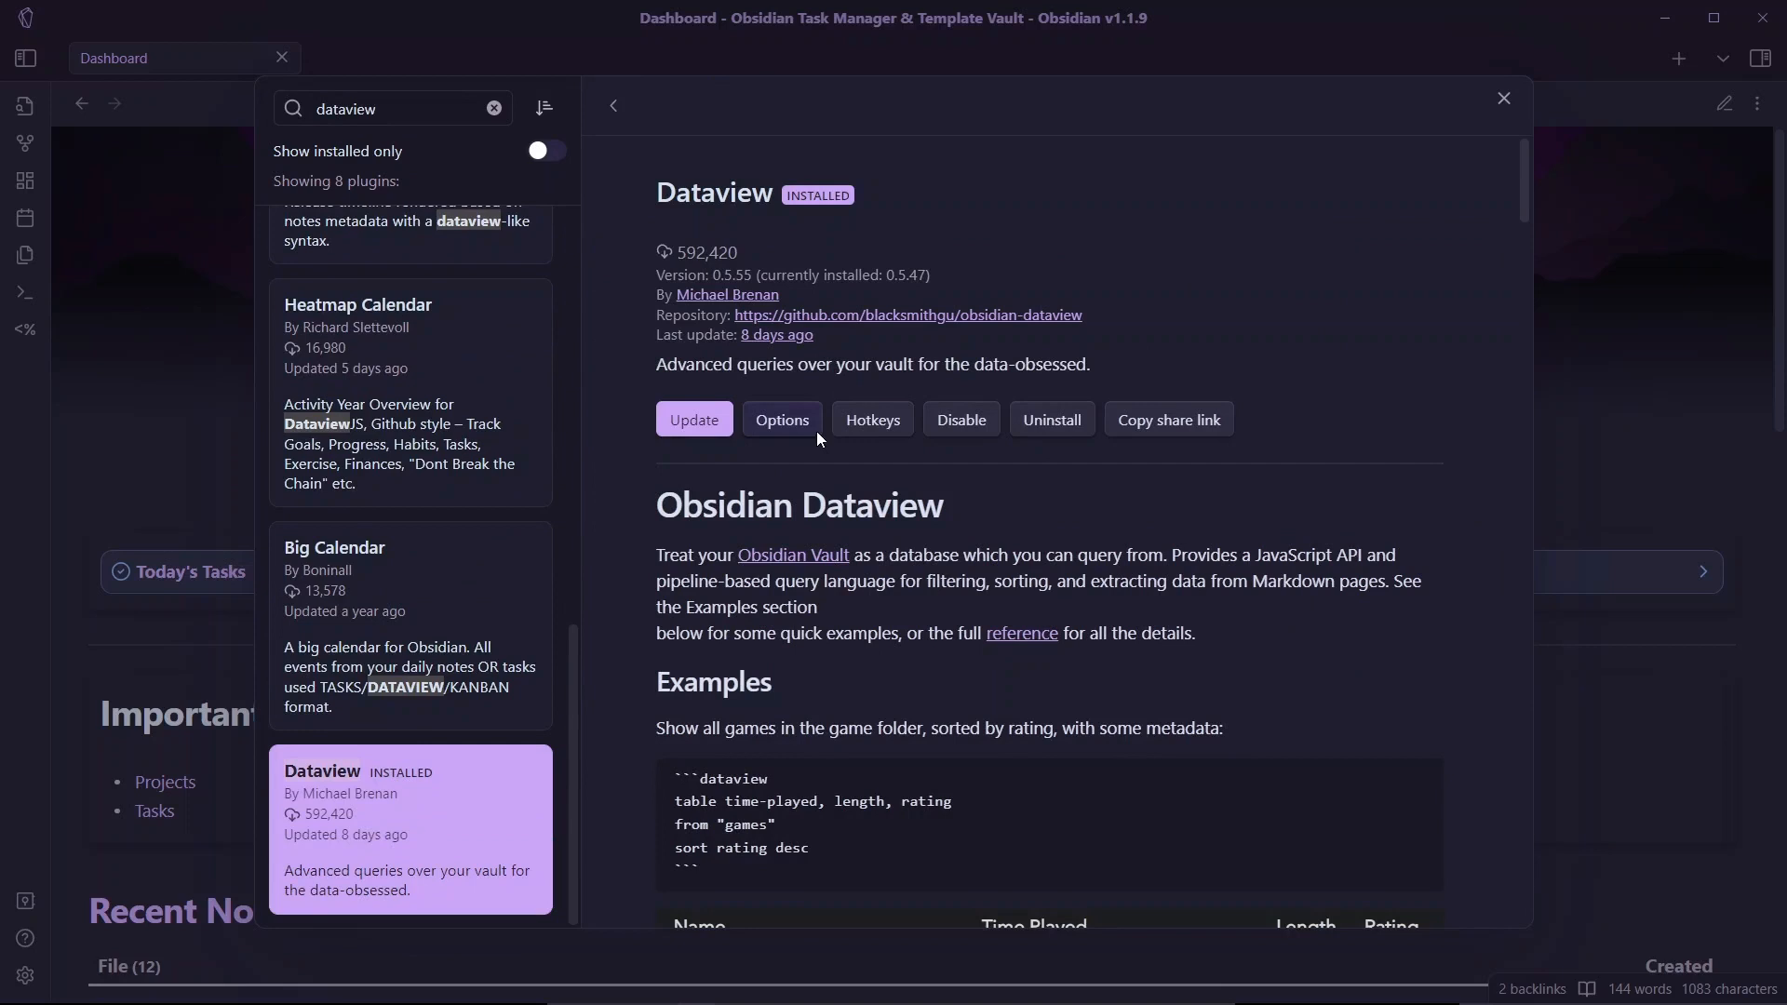
click(781, 418)
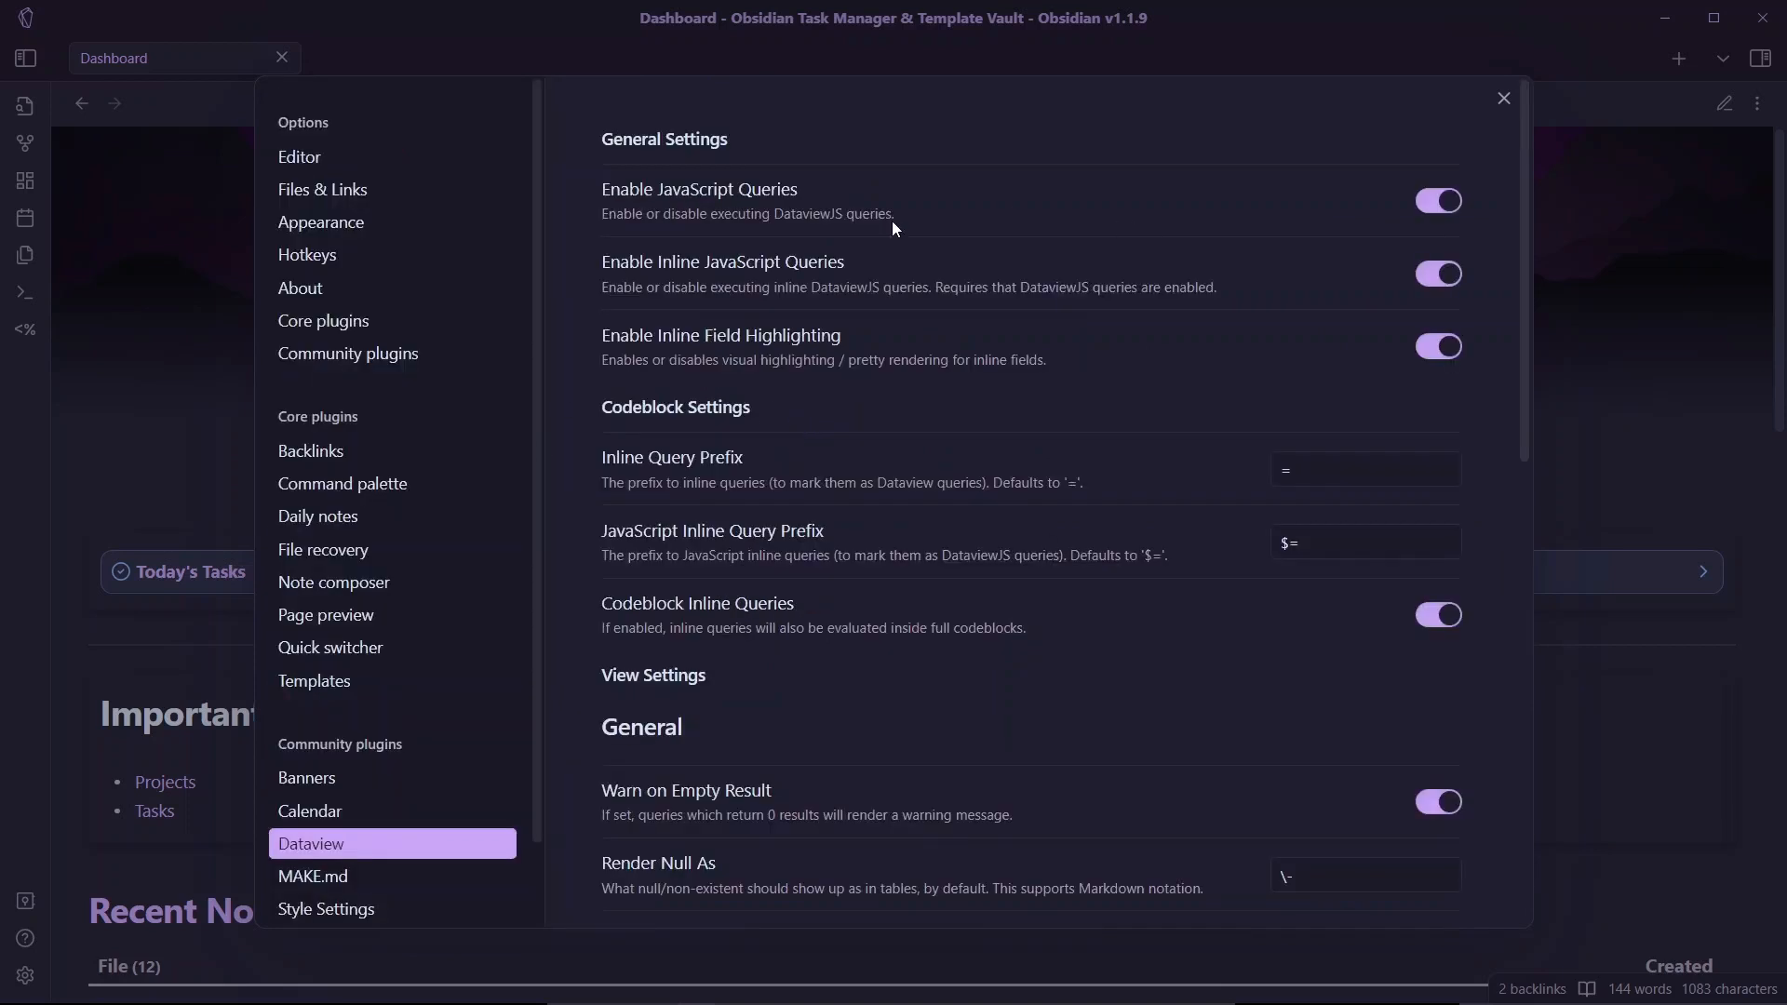
mouse_move(687, 209)
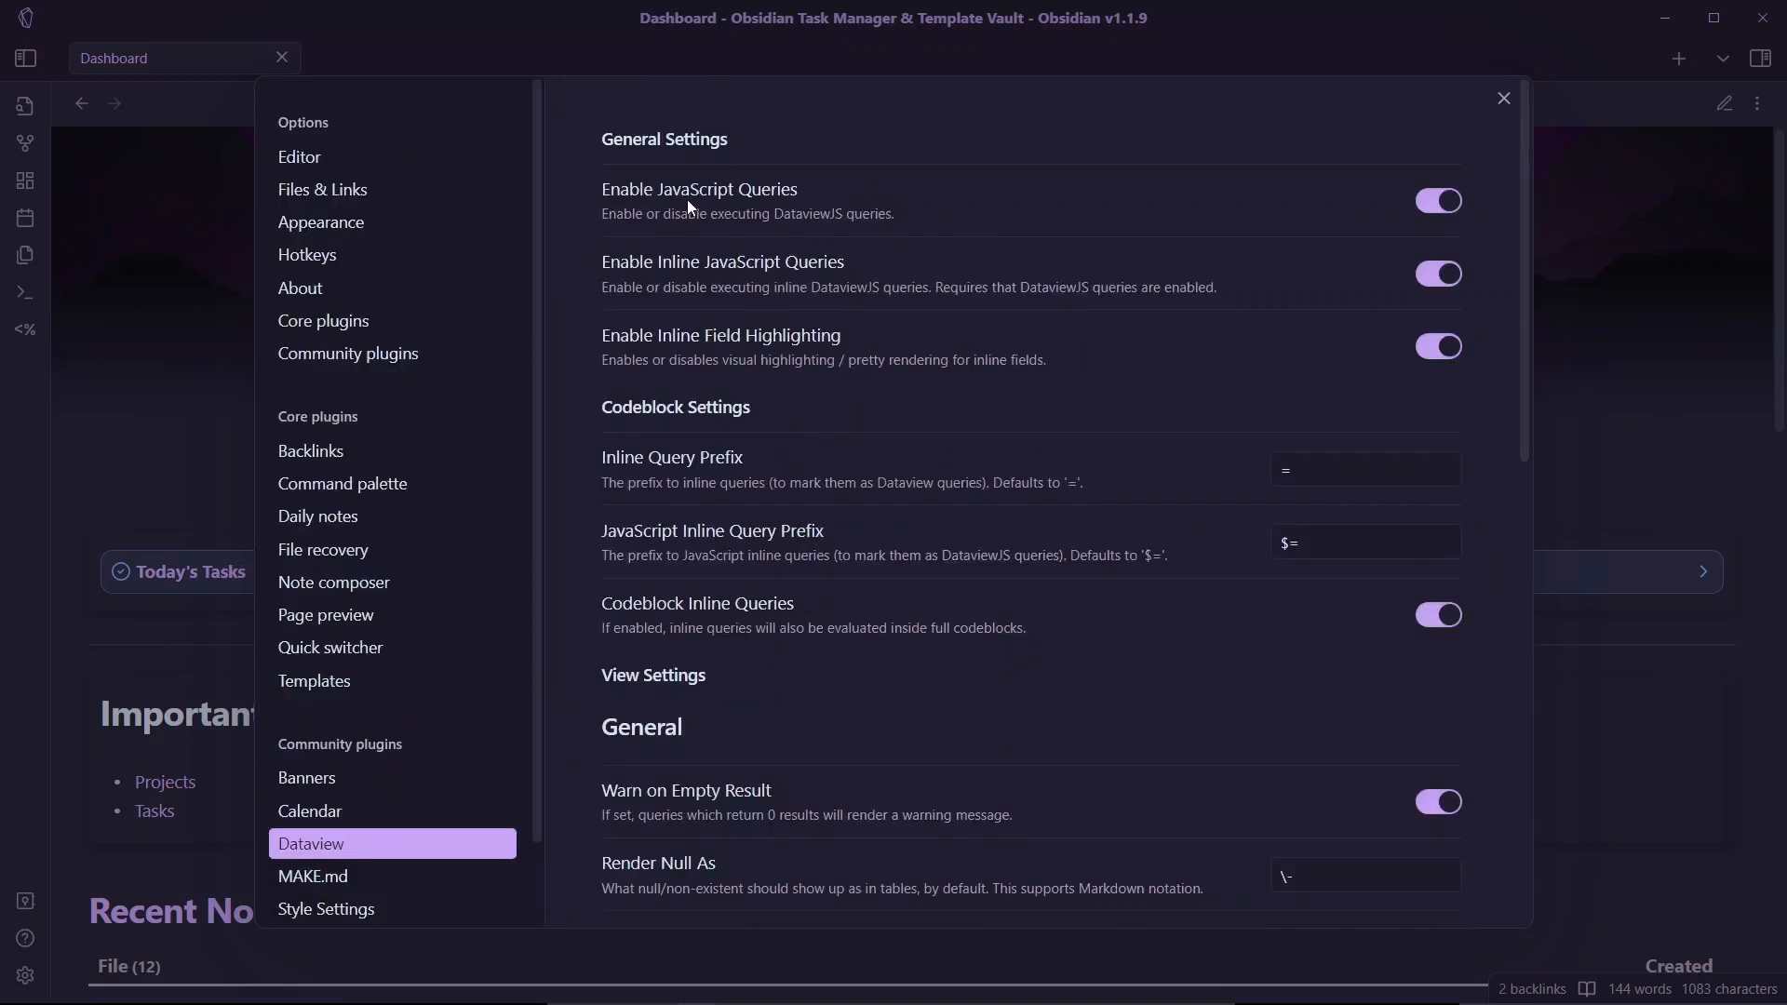
mouse_move(570, 263)
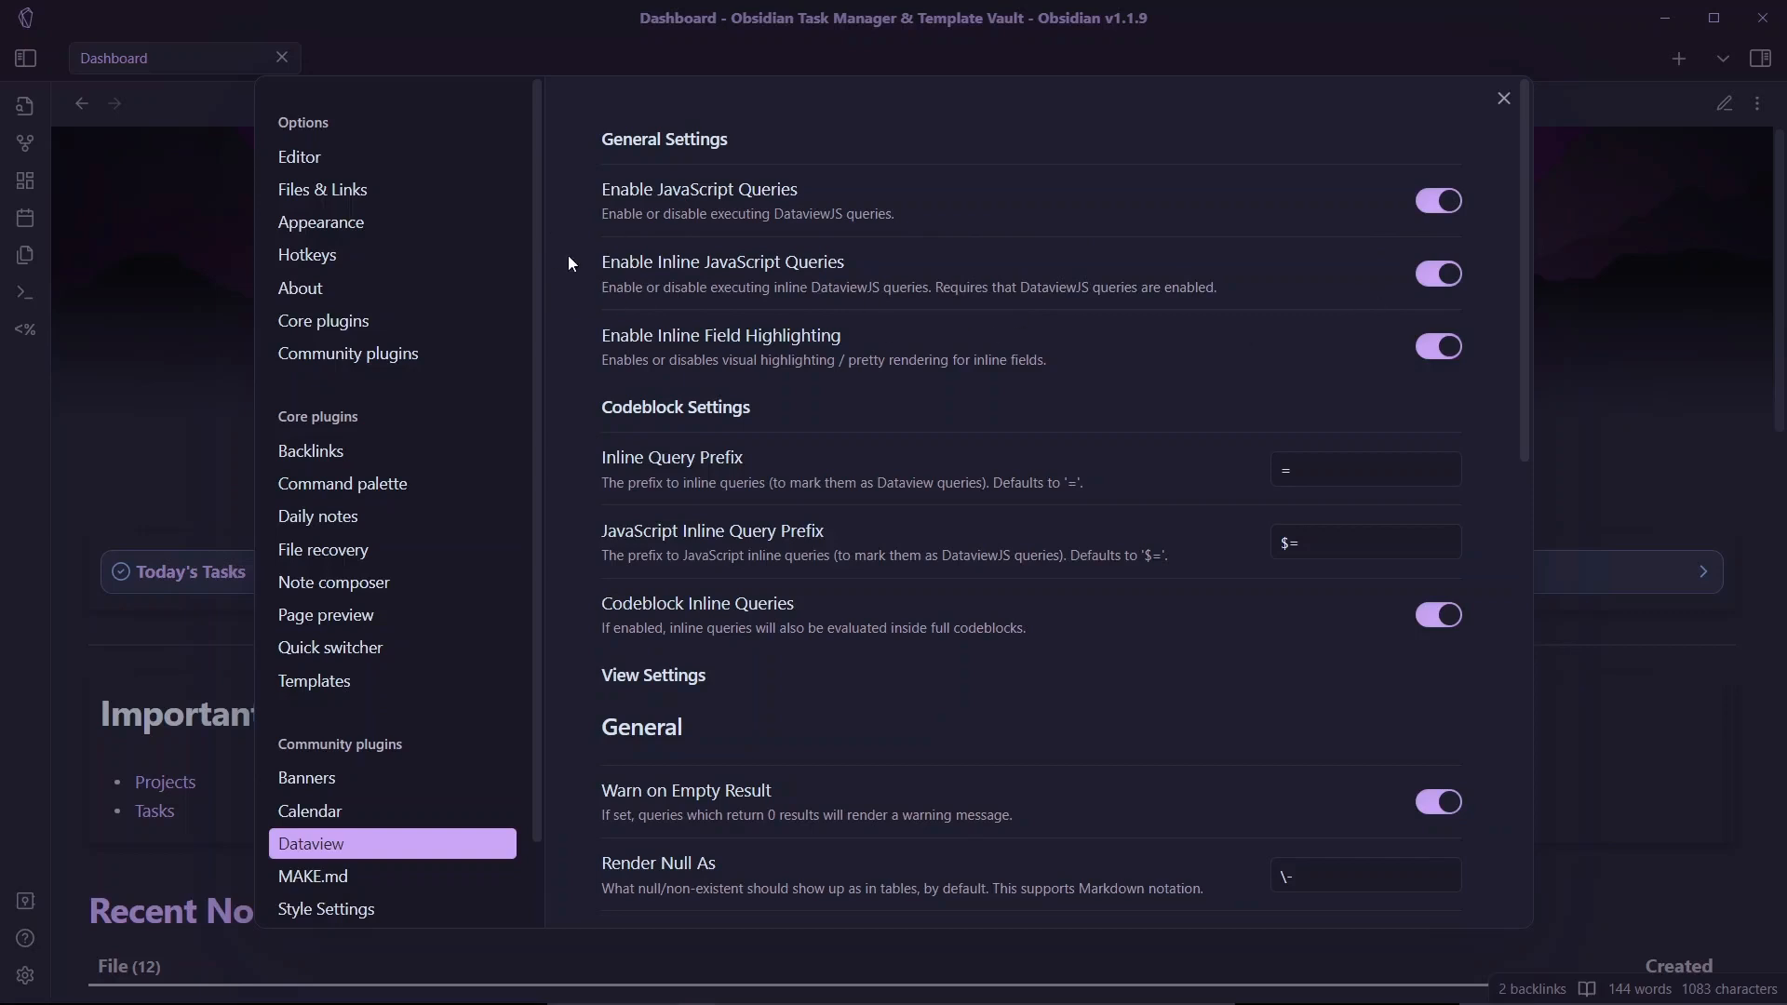
click(1502, 98)
text(Progress D)
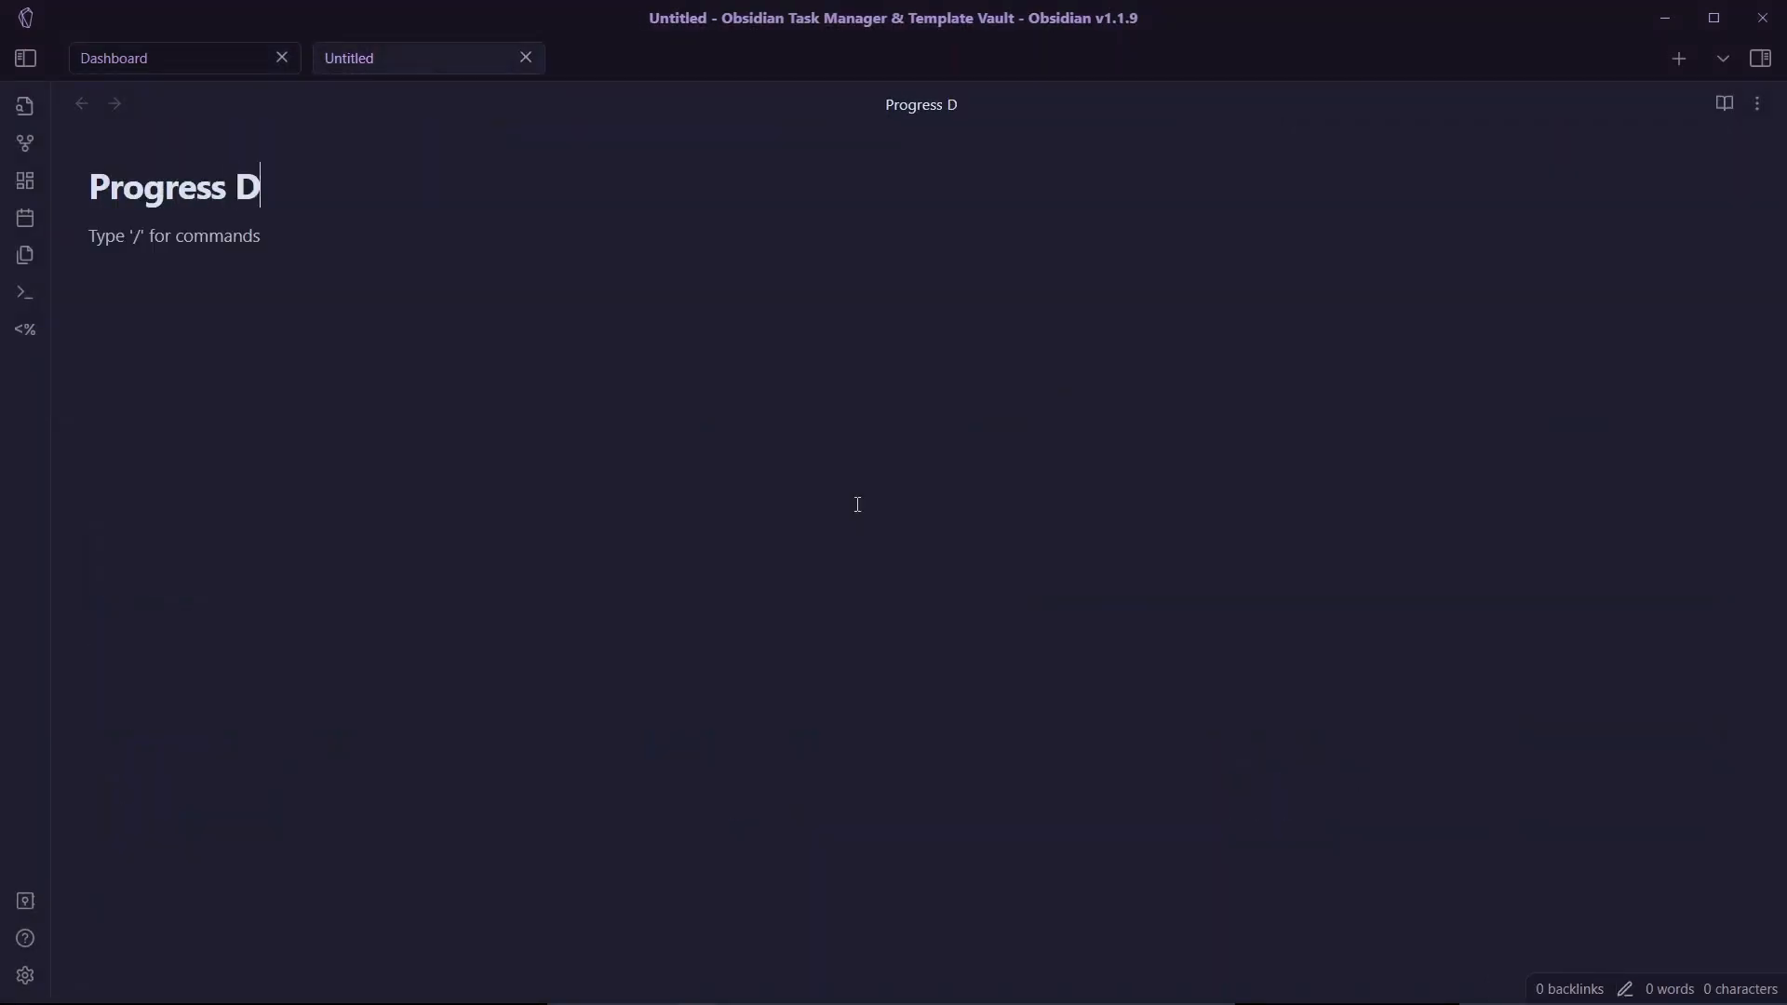
- Finish the new note's title 'Progress Dashboard' and move into the note body
text(ashboard)
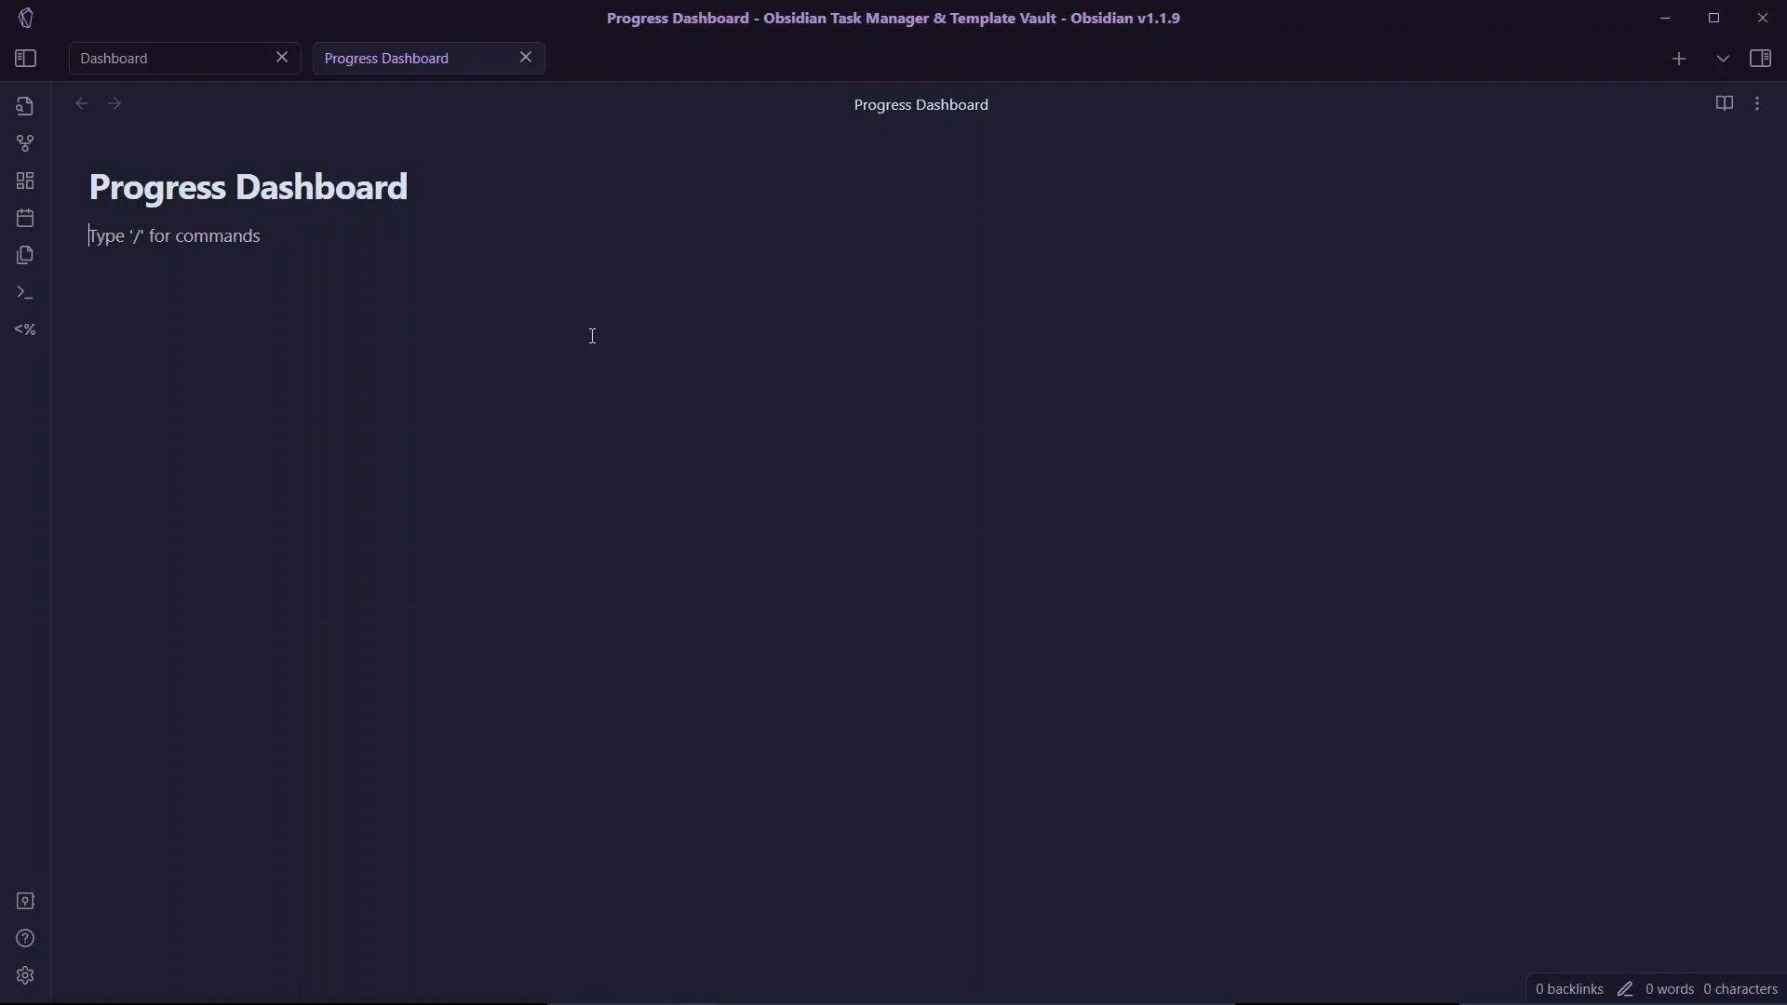
click(1665, 16)
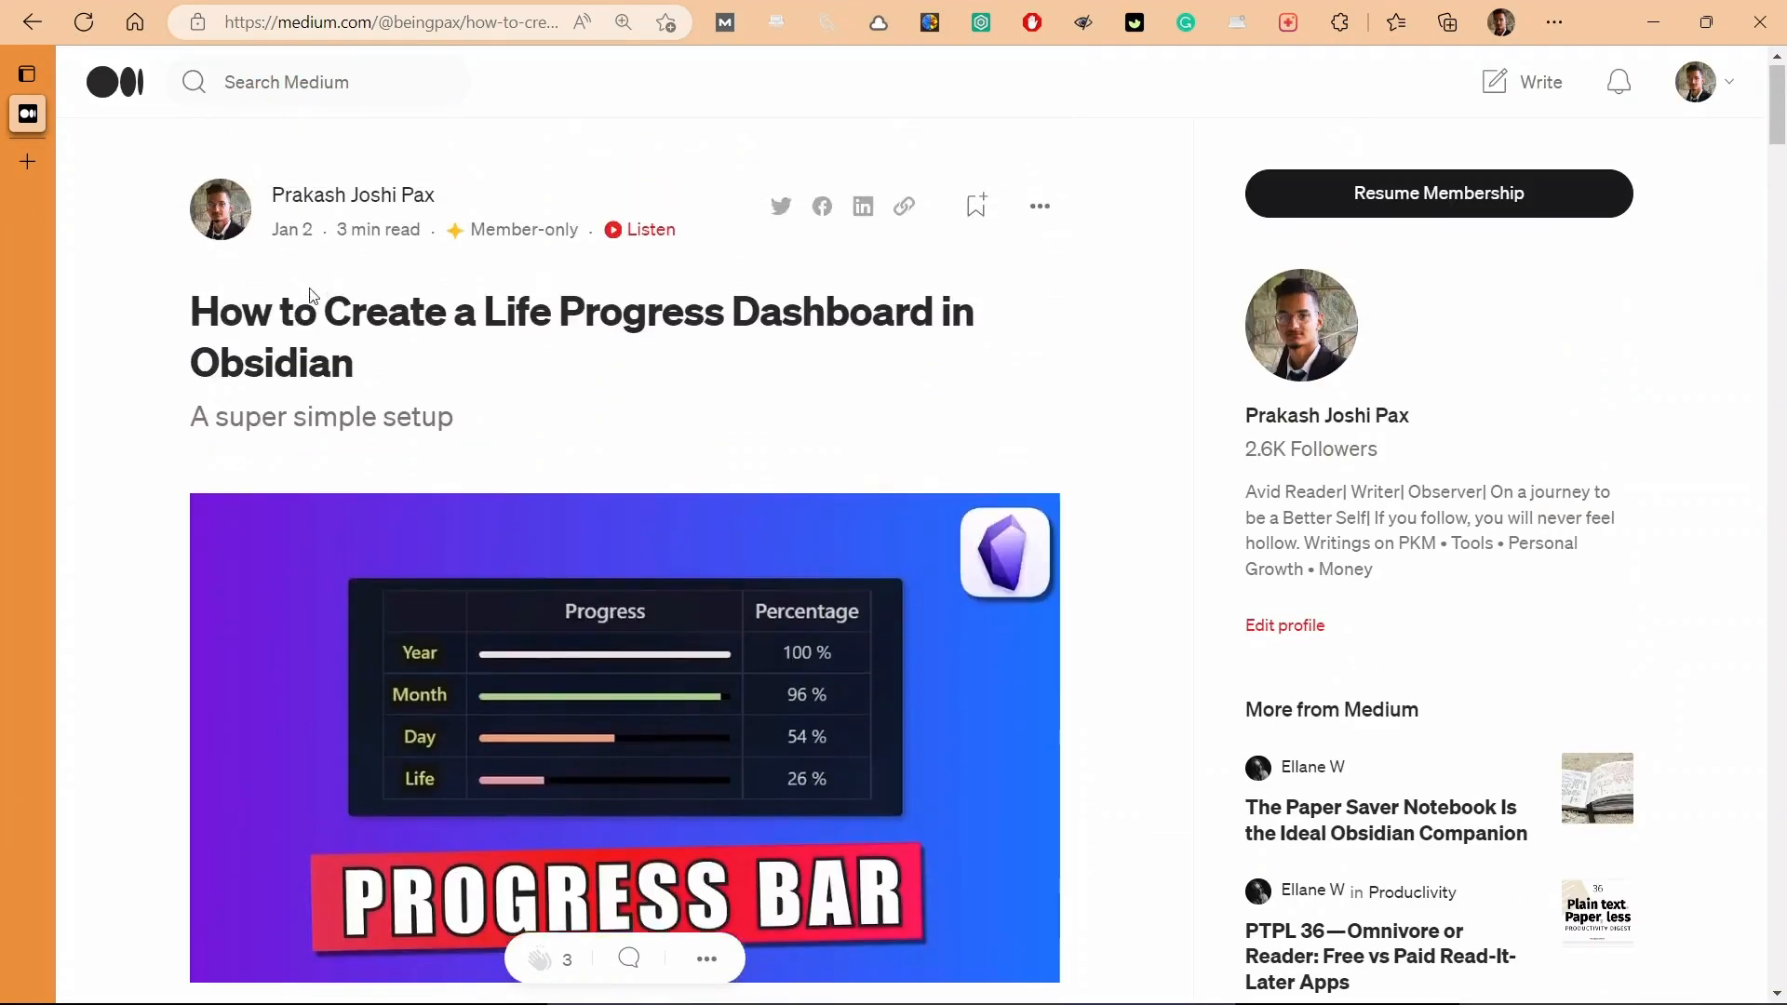
- Scroll the Medium article down to its dataviewjs progress dashboard code
scroll(down, 3)
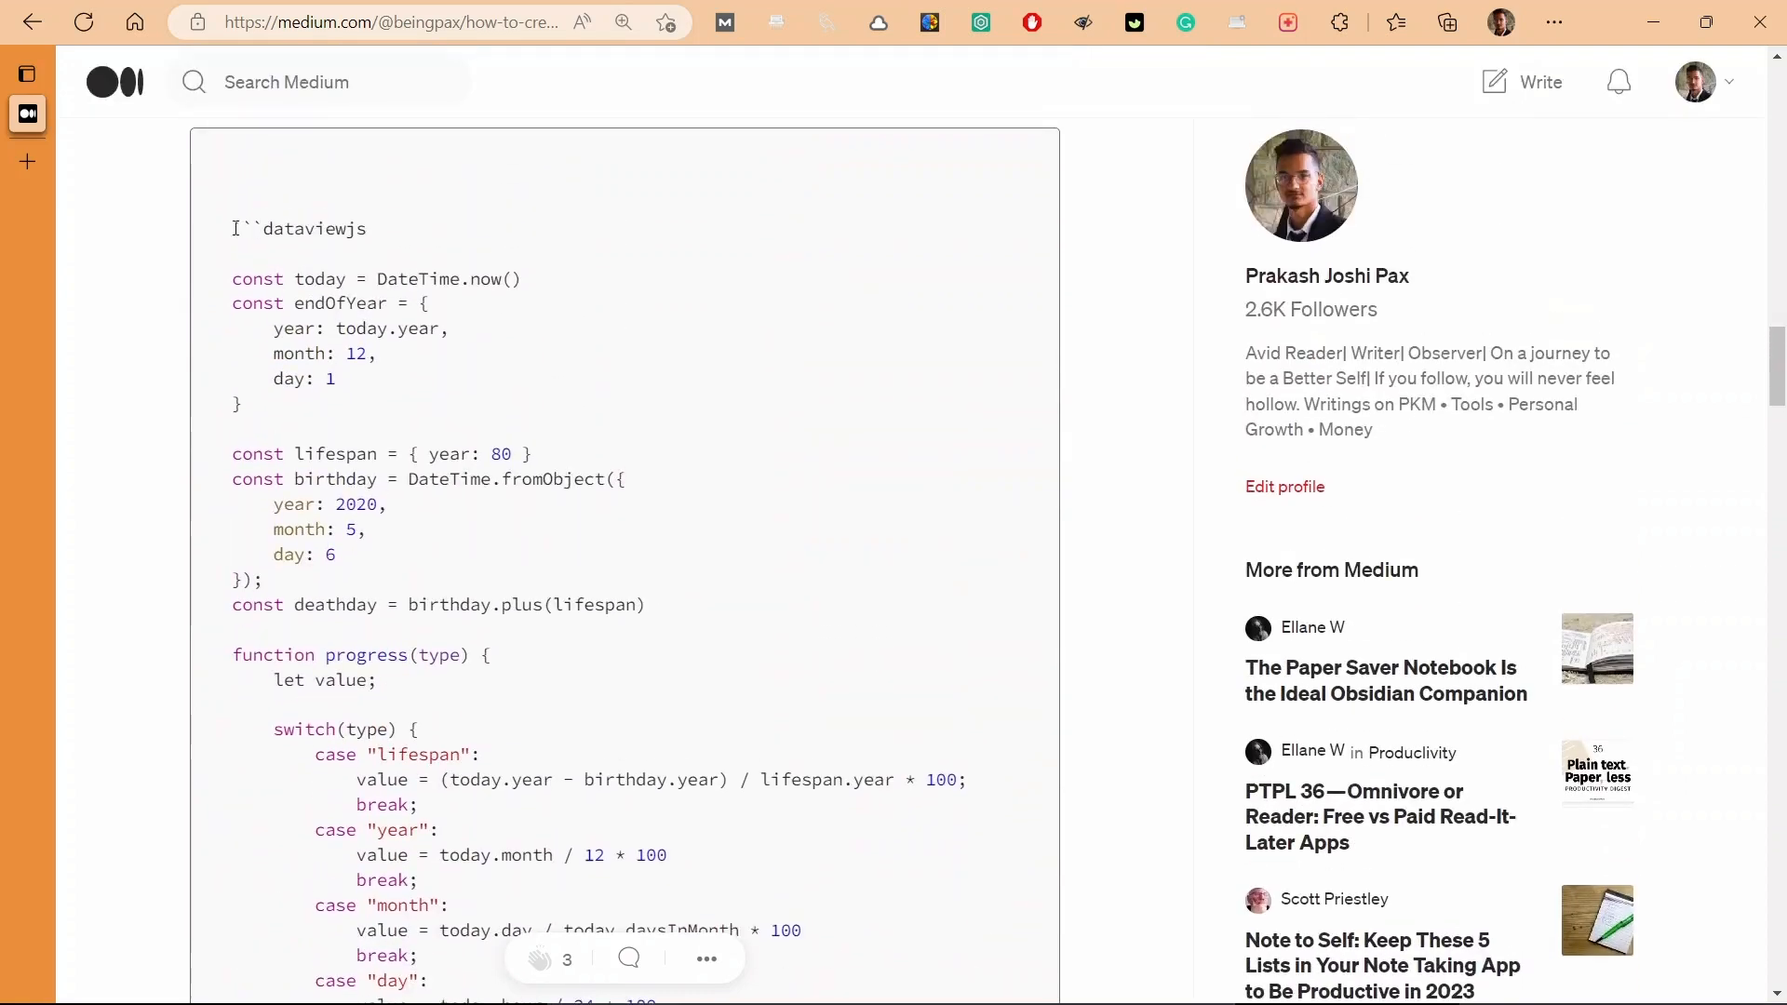
scroll(down, 3)
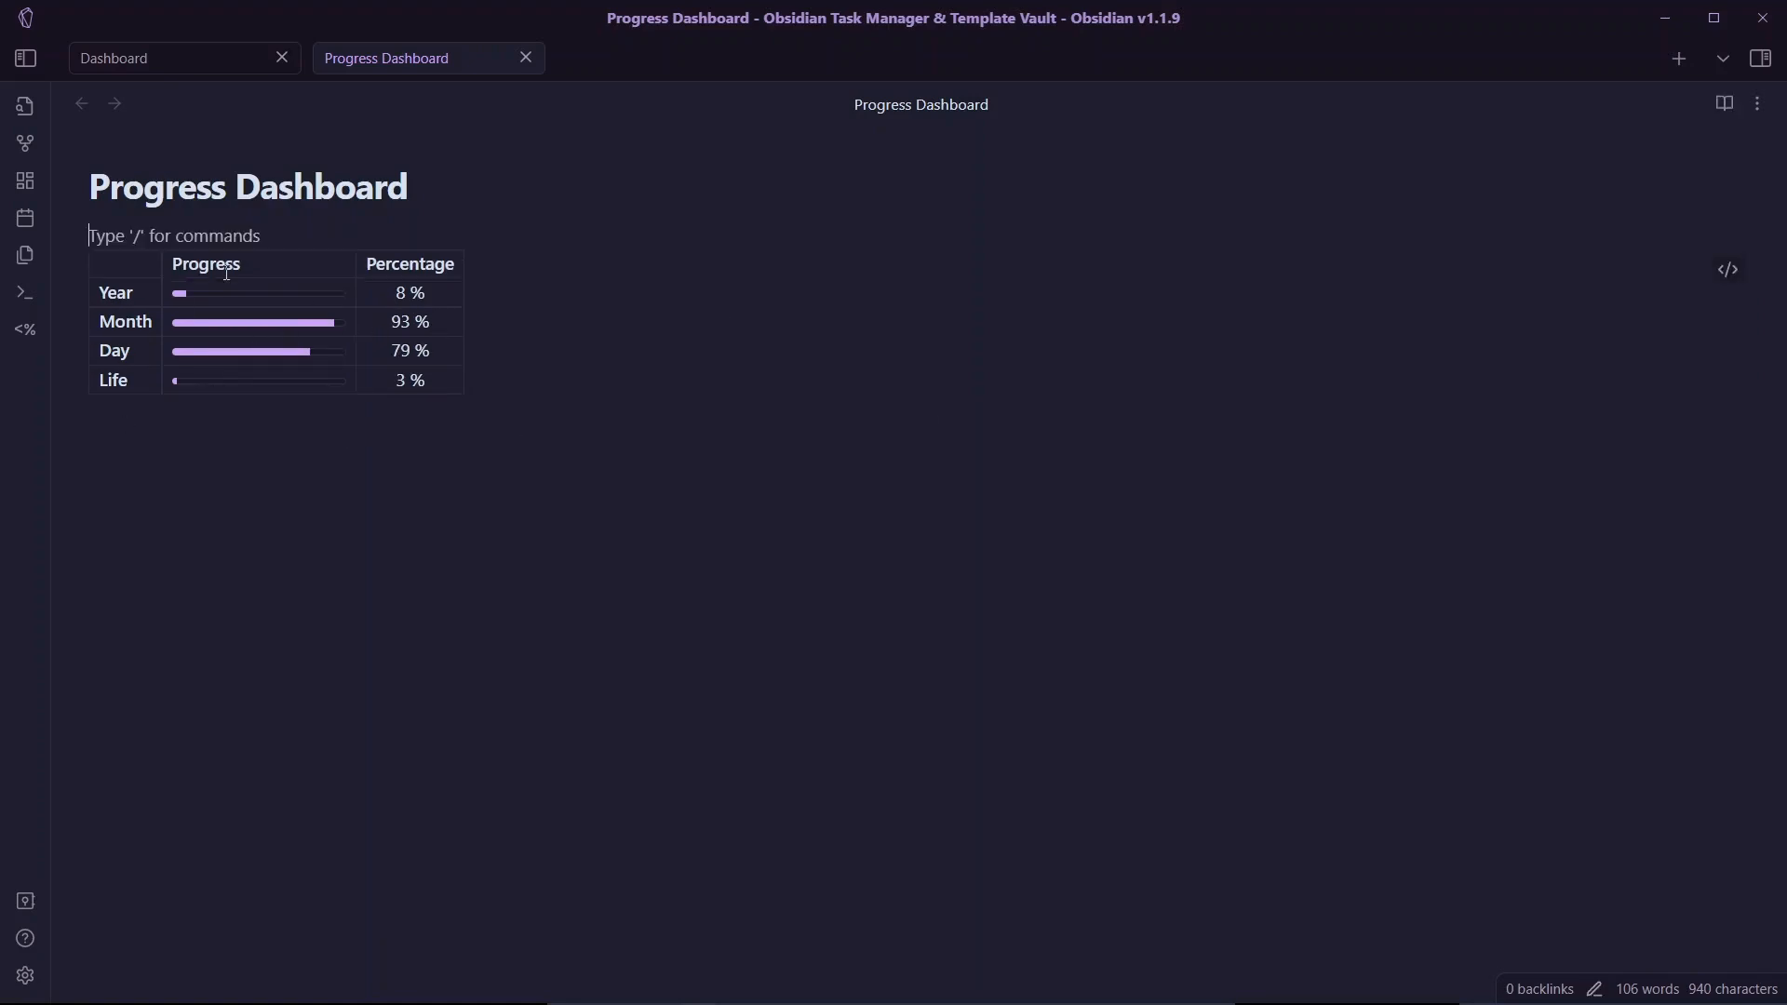
- Open the rendered progress table's dataviewjs code for editing
double_click(207, 263)
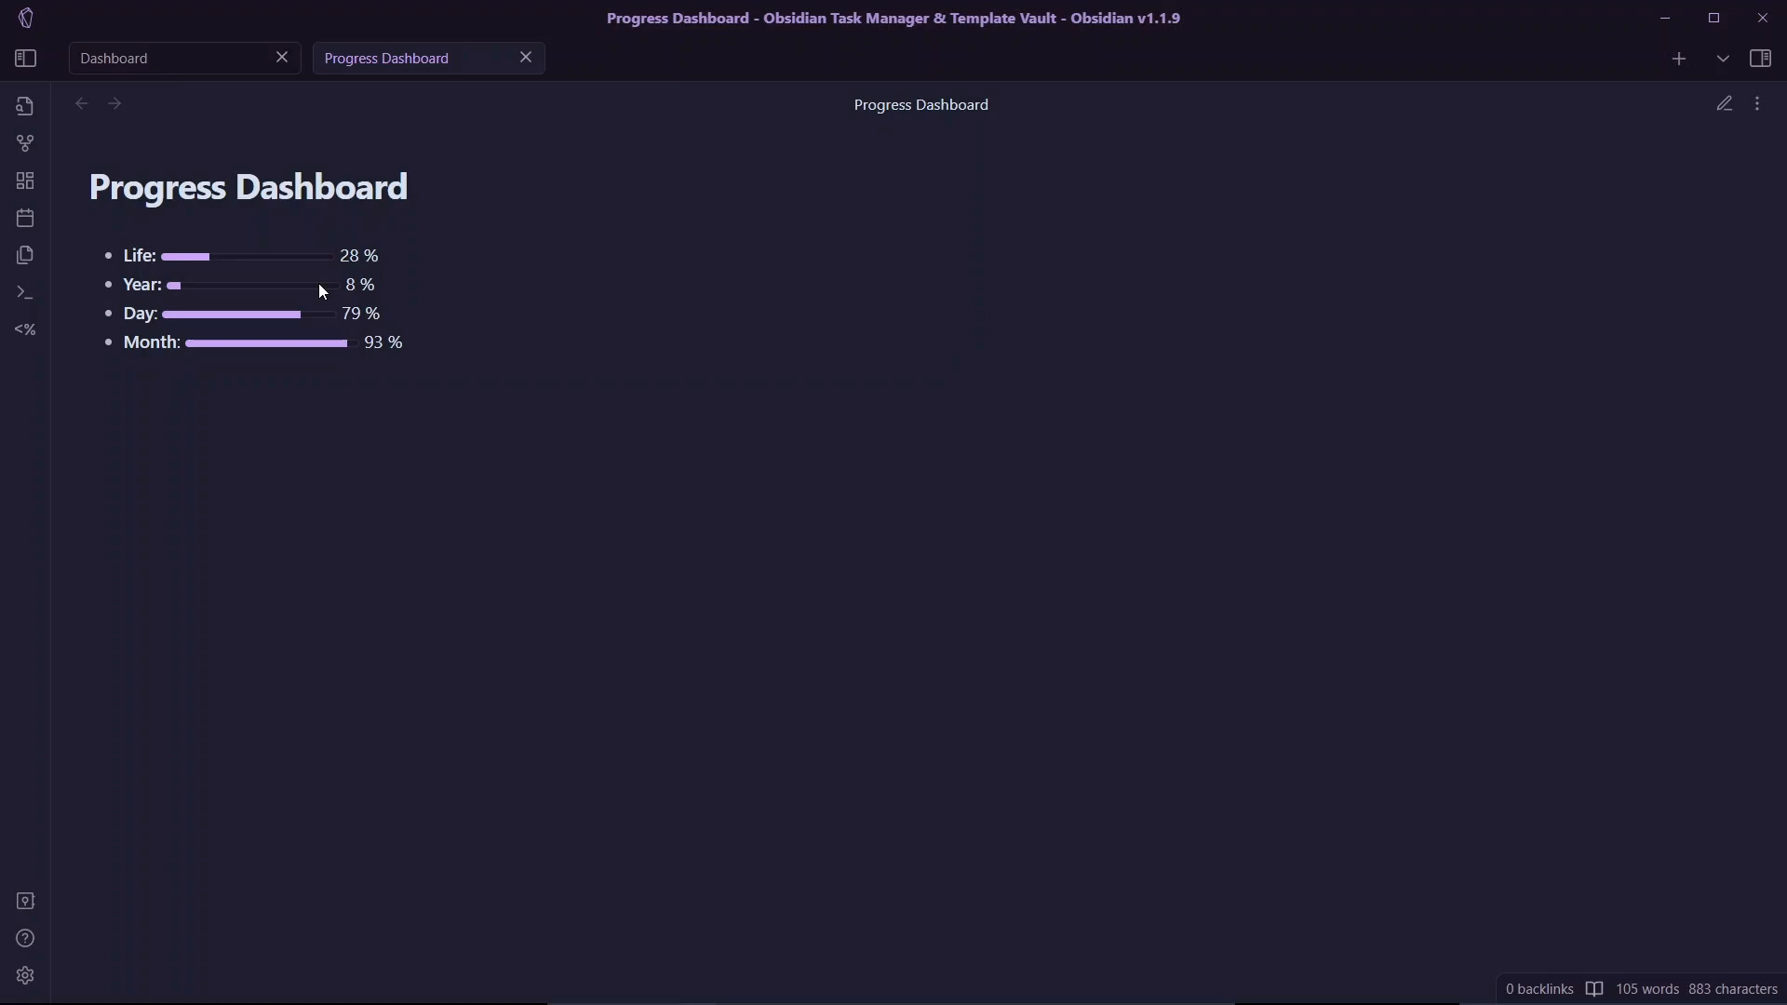
click(24, 975)
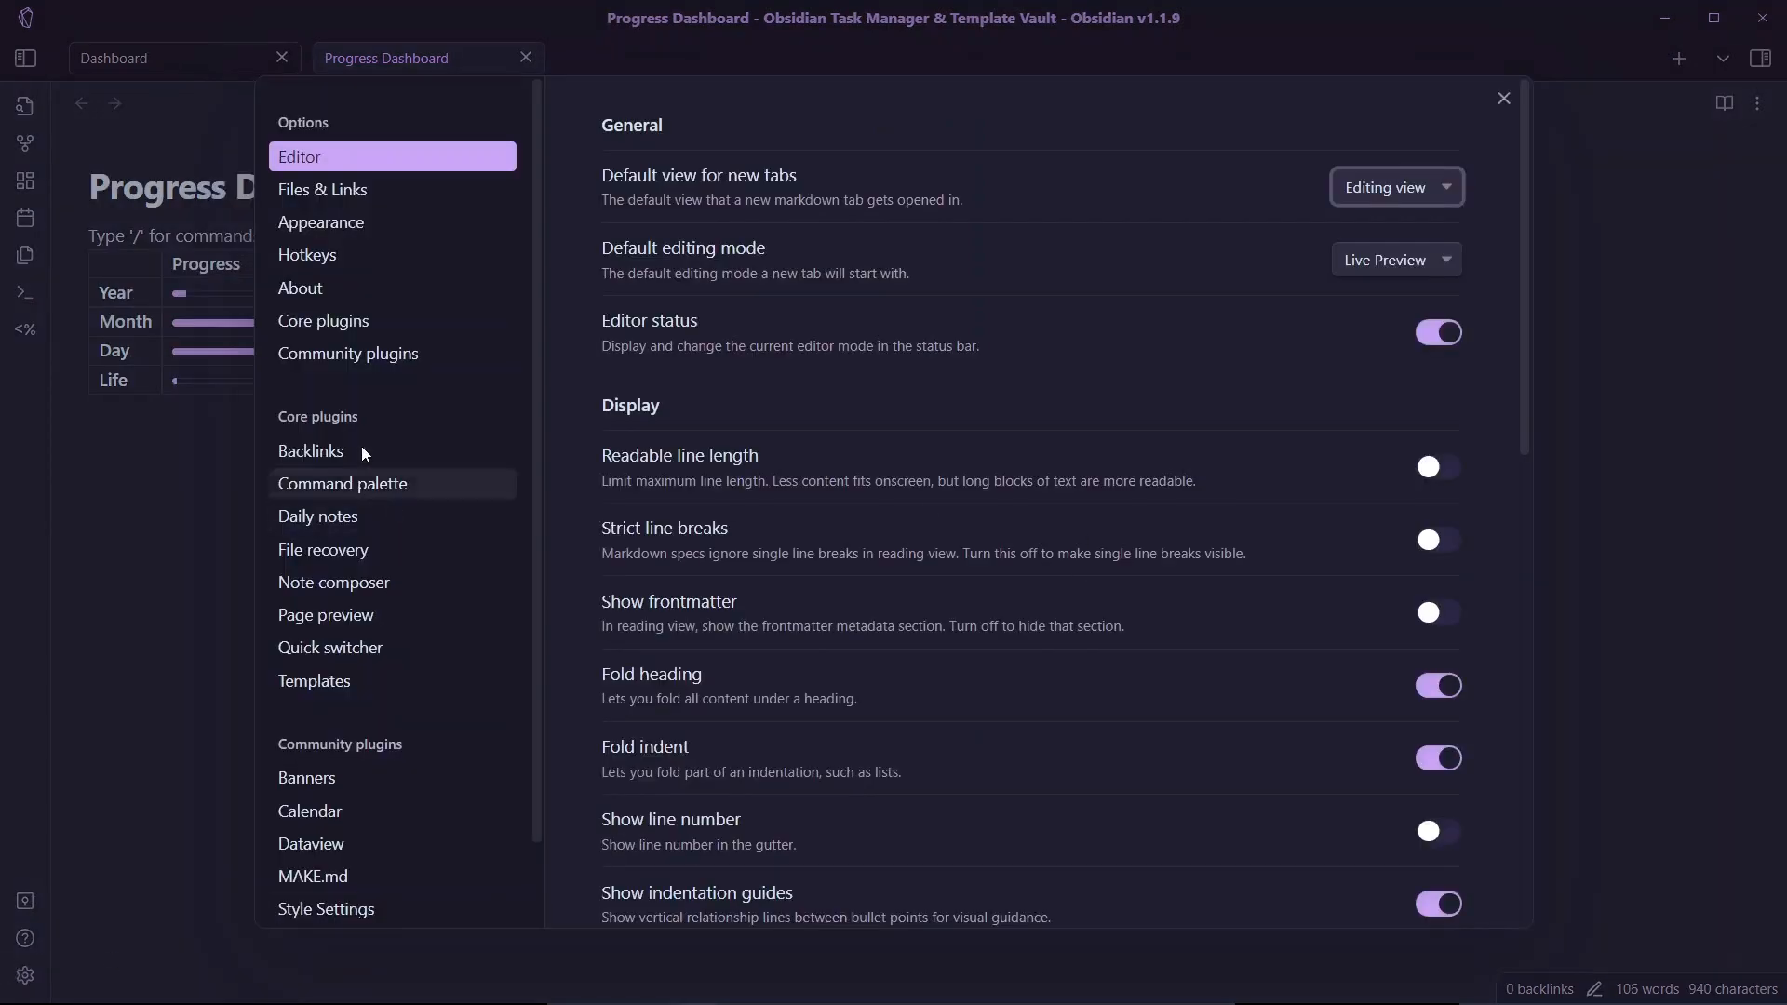
click(321, 223)
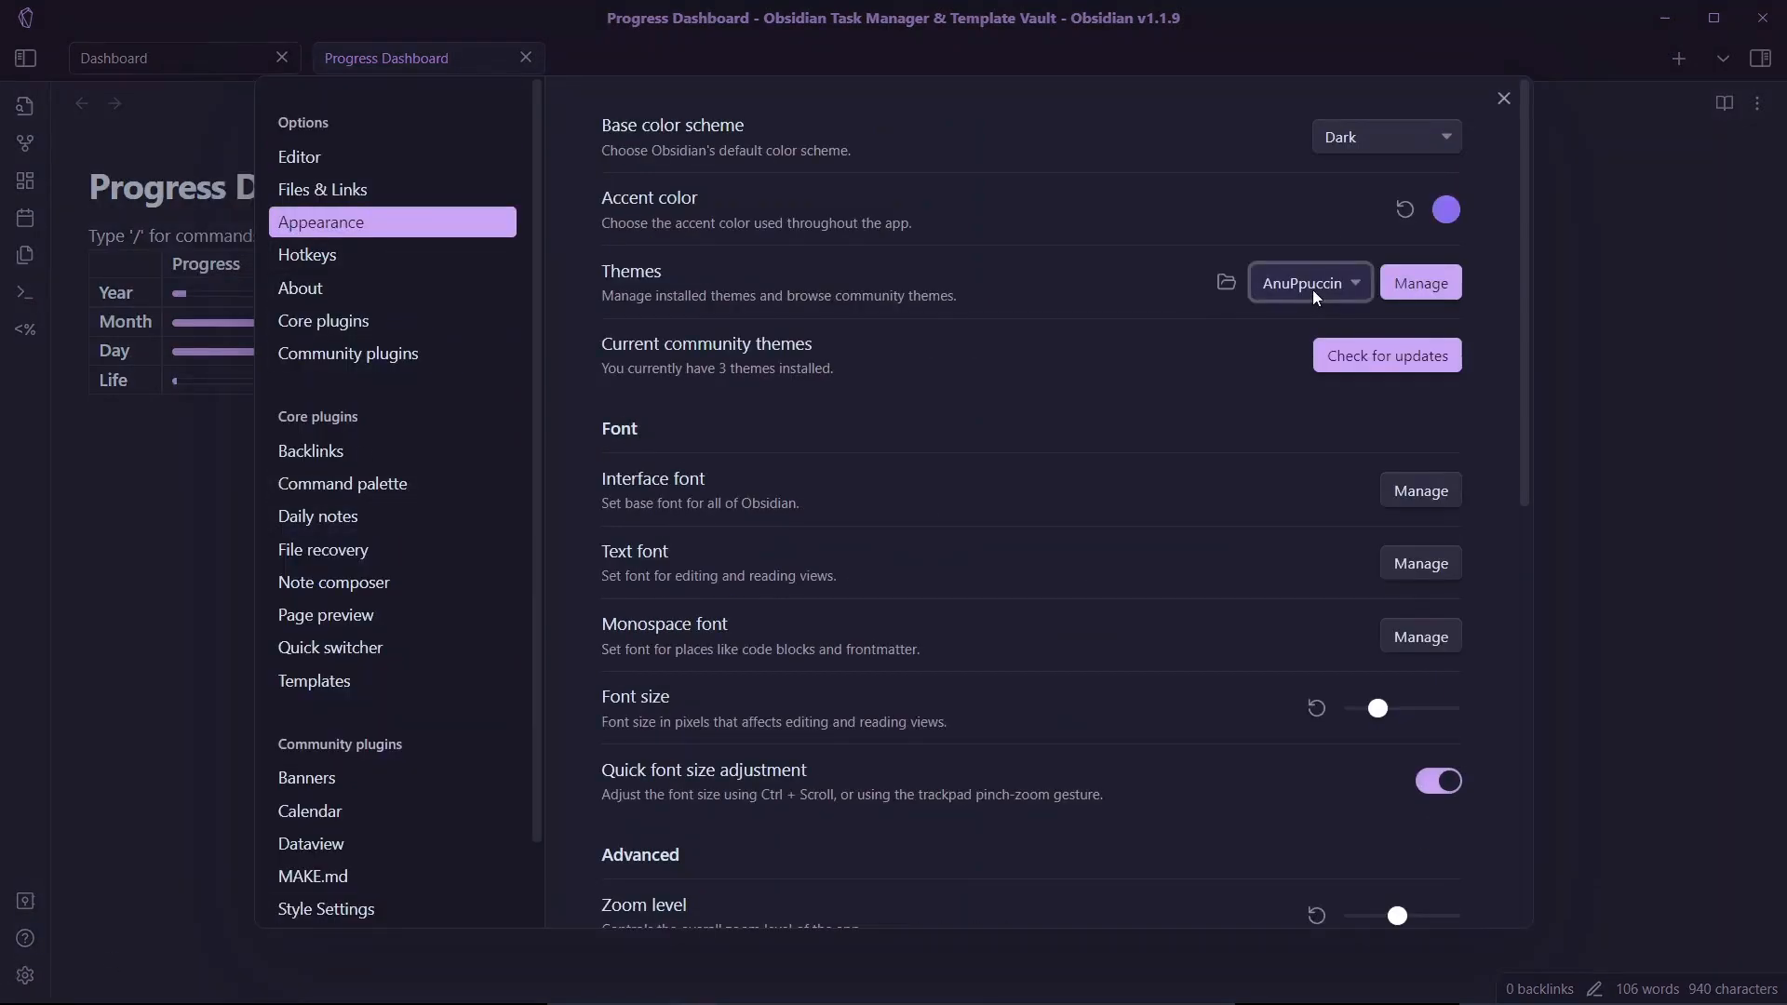
click(1310, 281)
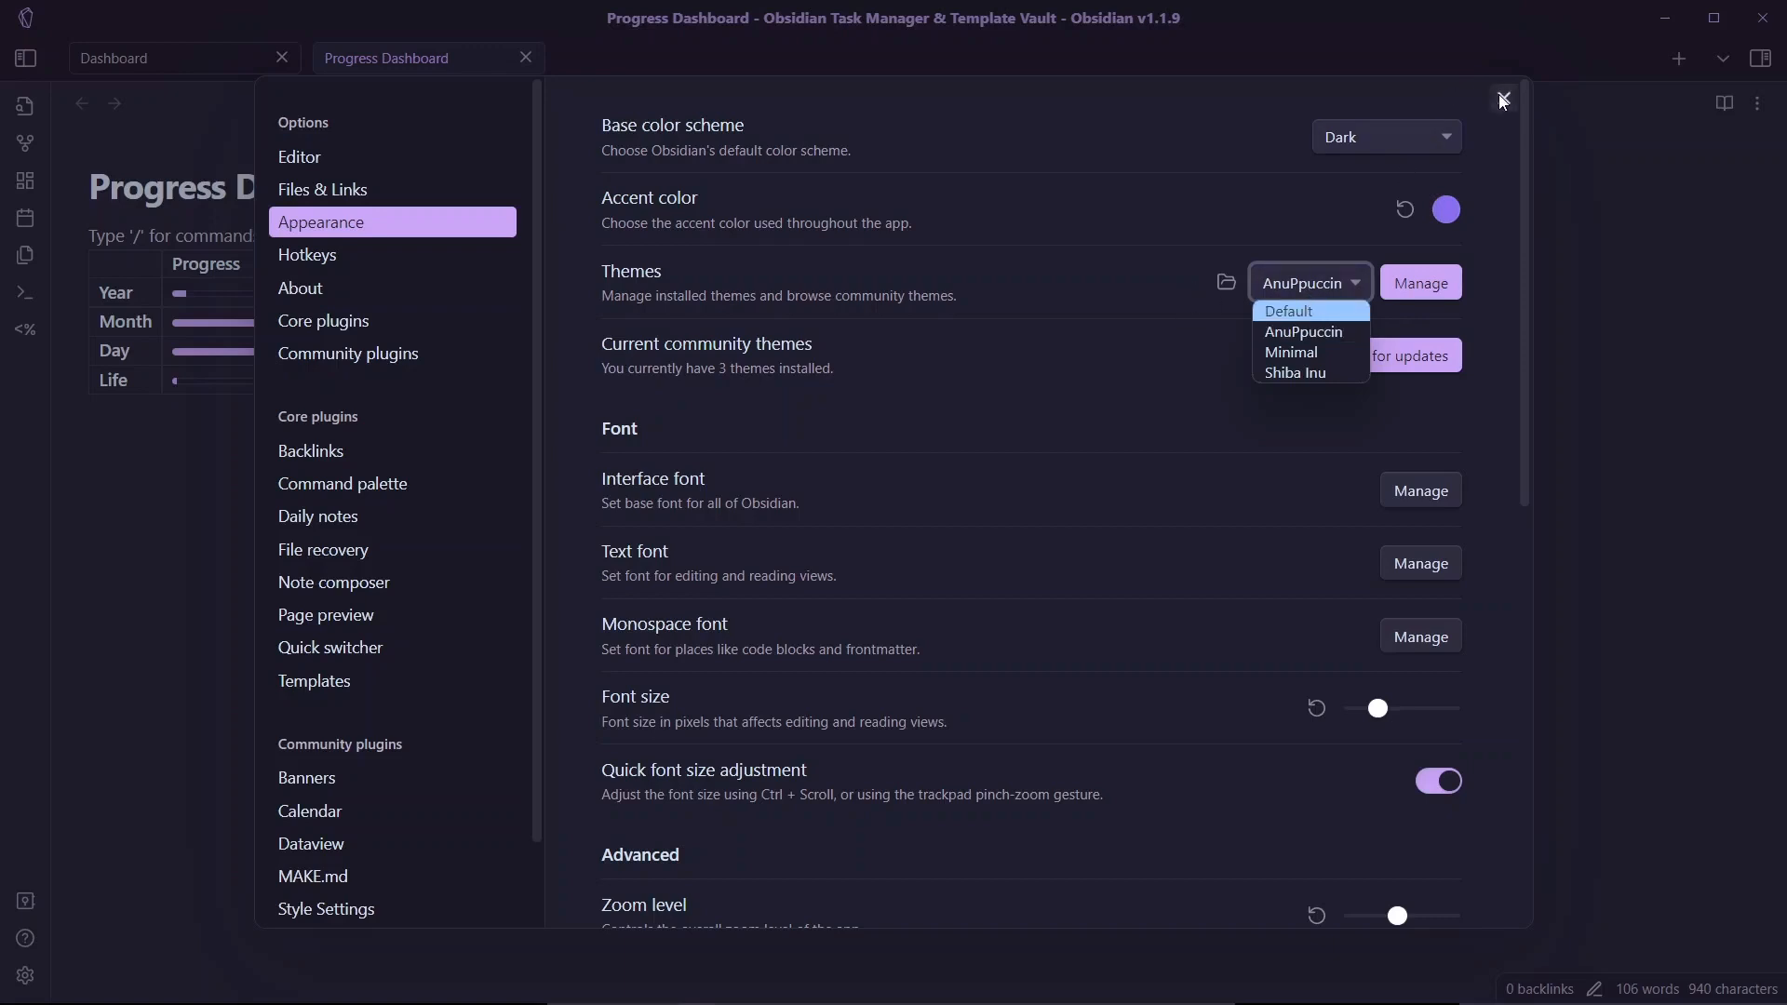
click(1501, 101)
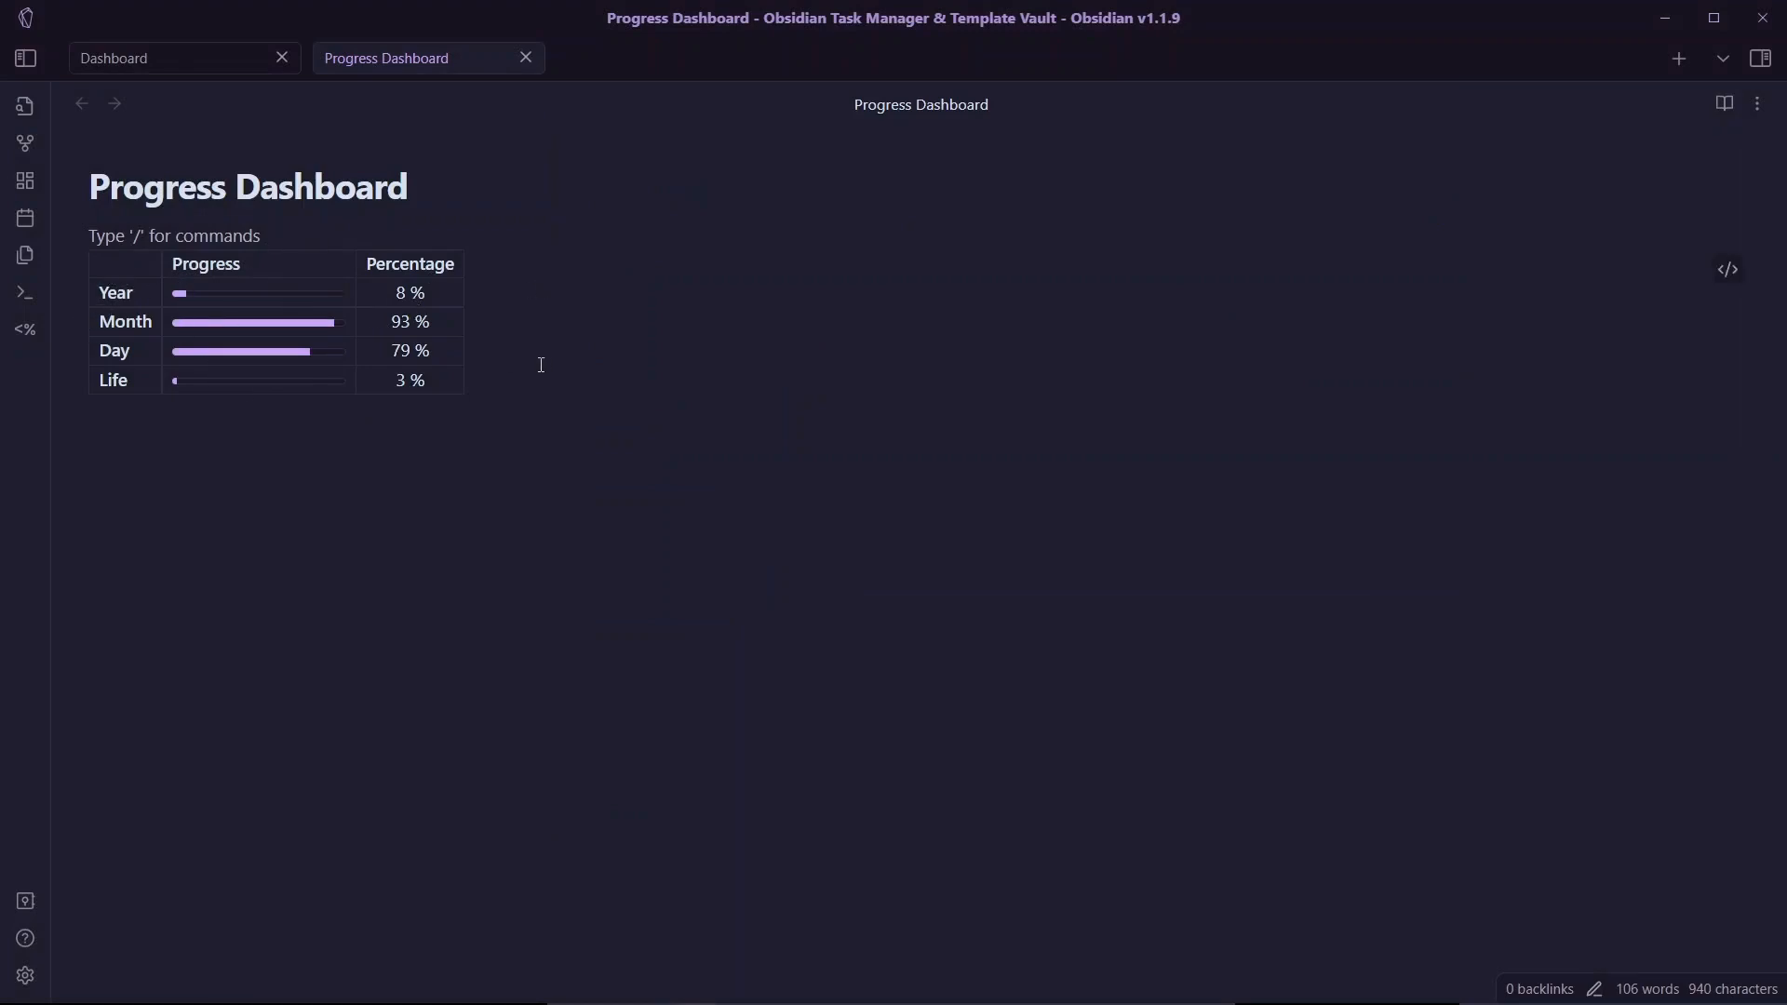
mouse_move(1200, 430)
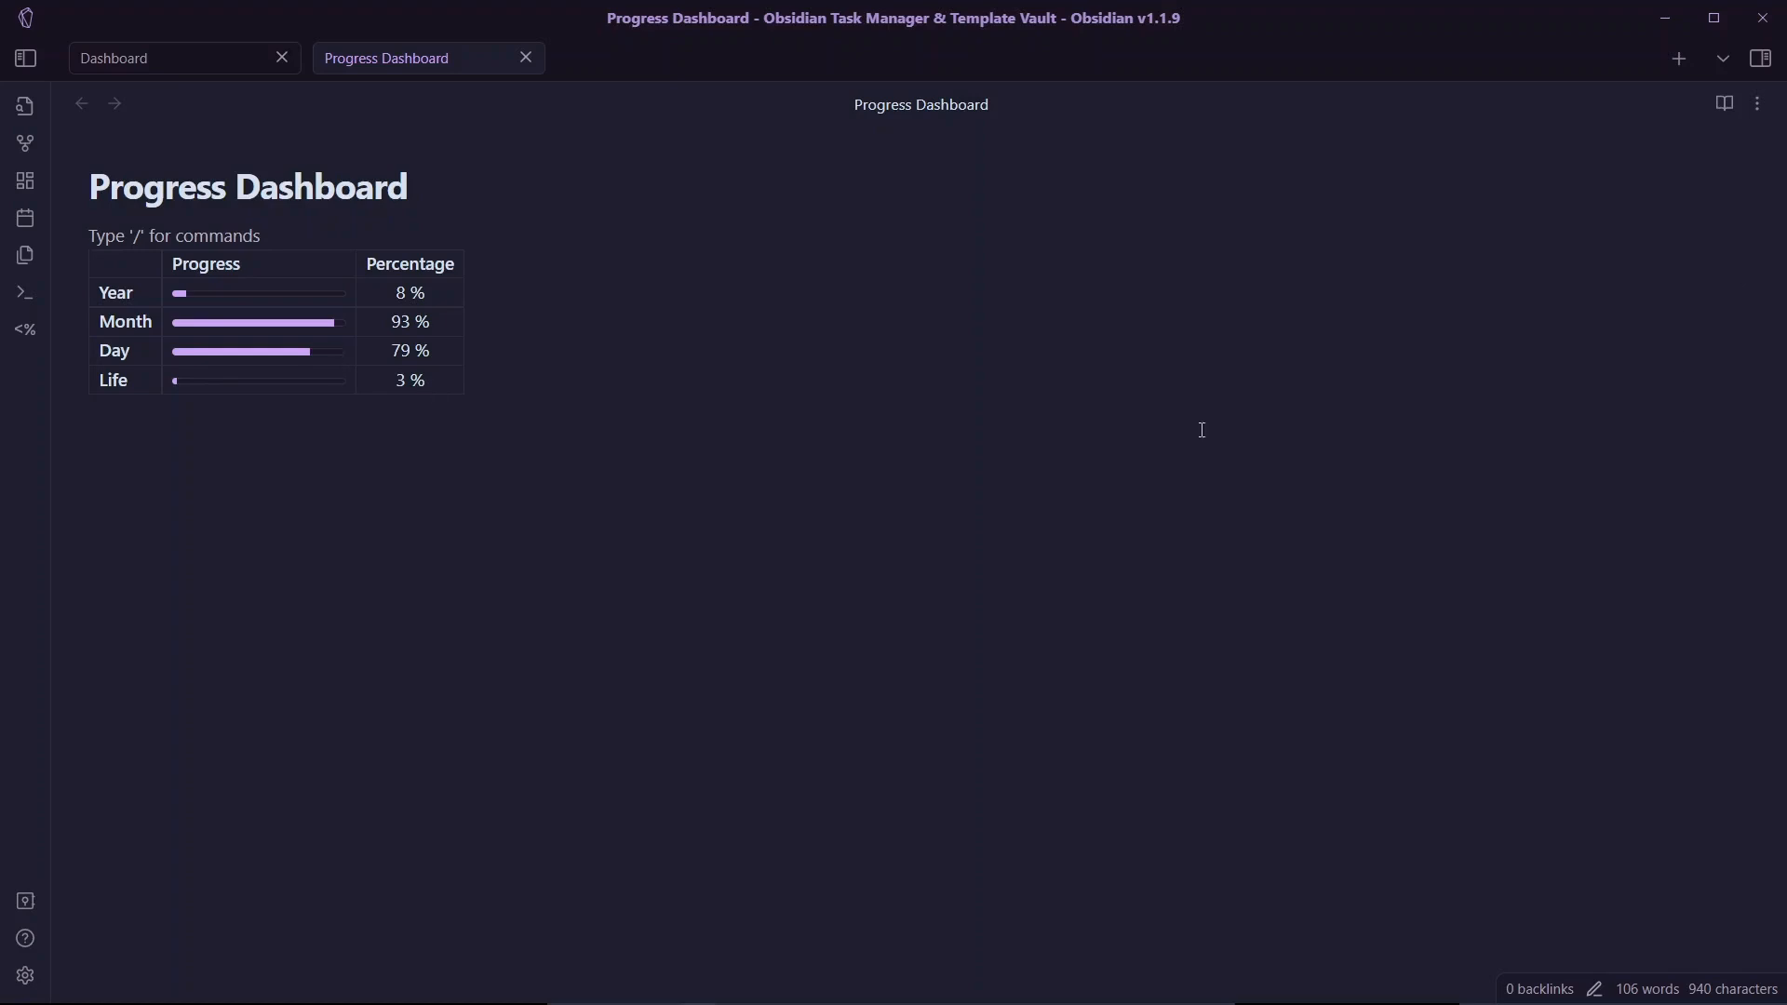
mouse_move(1707, 210)
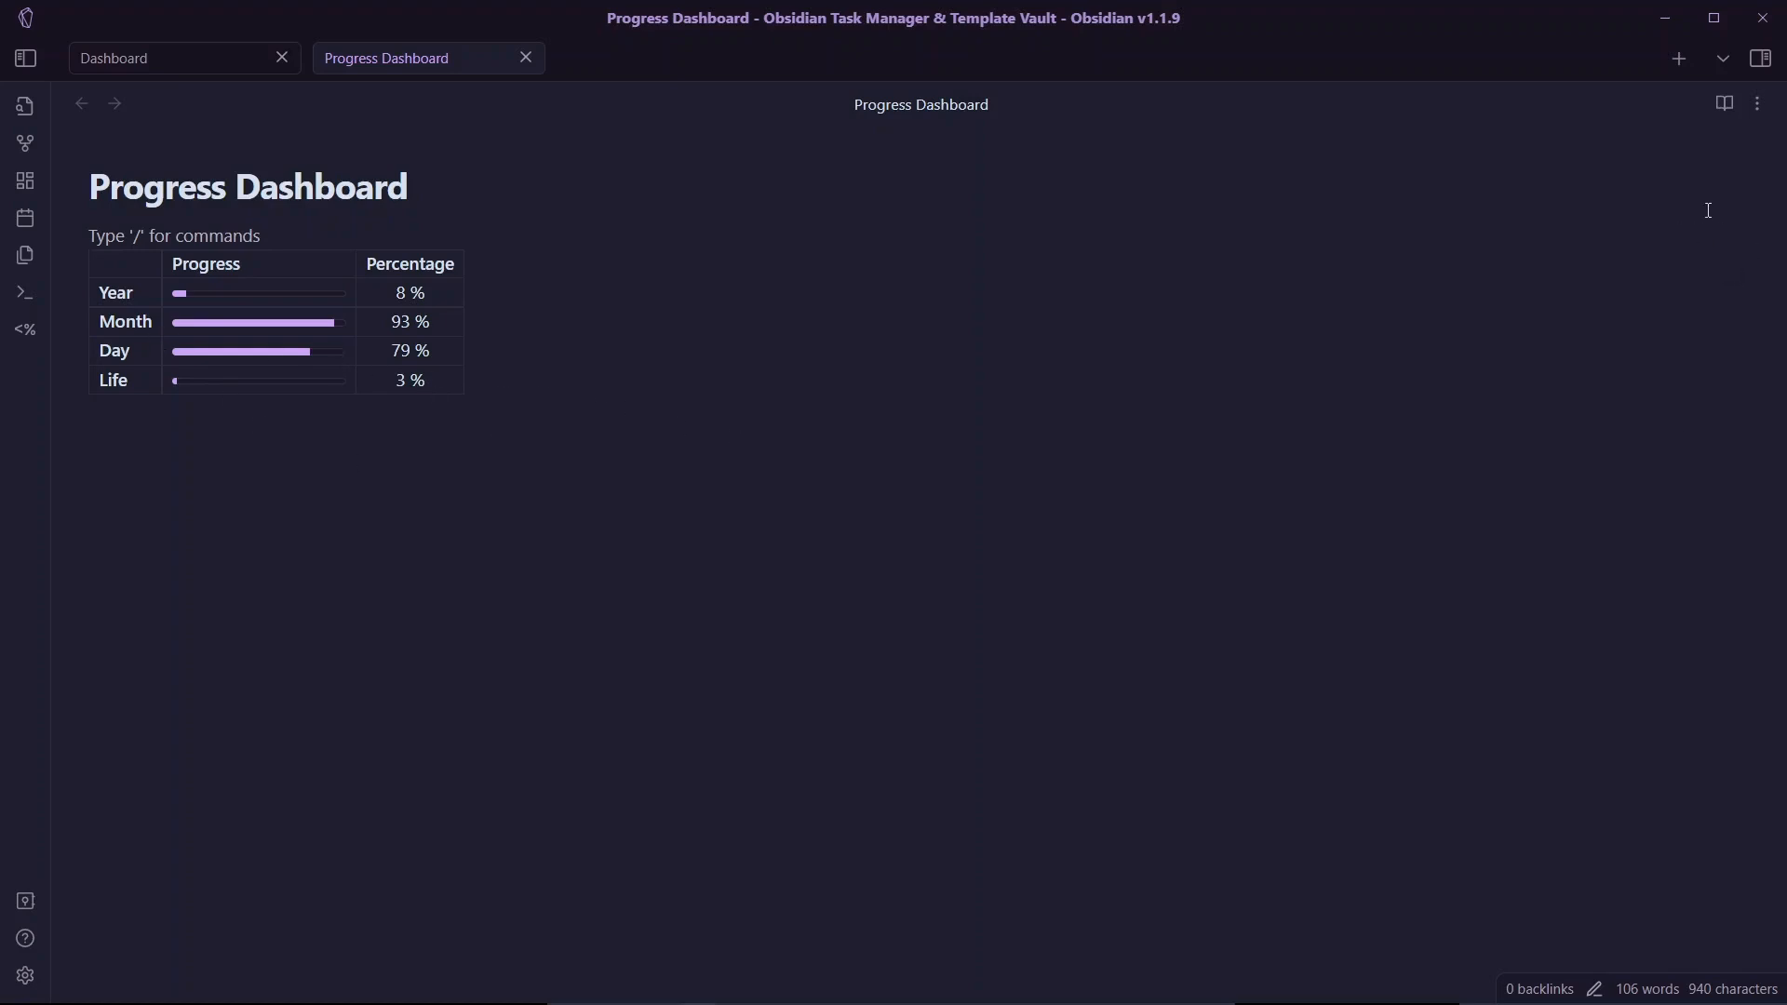
mouse_move(1700, 294)
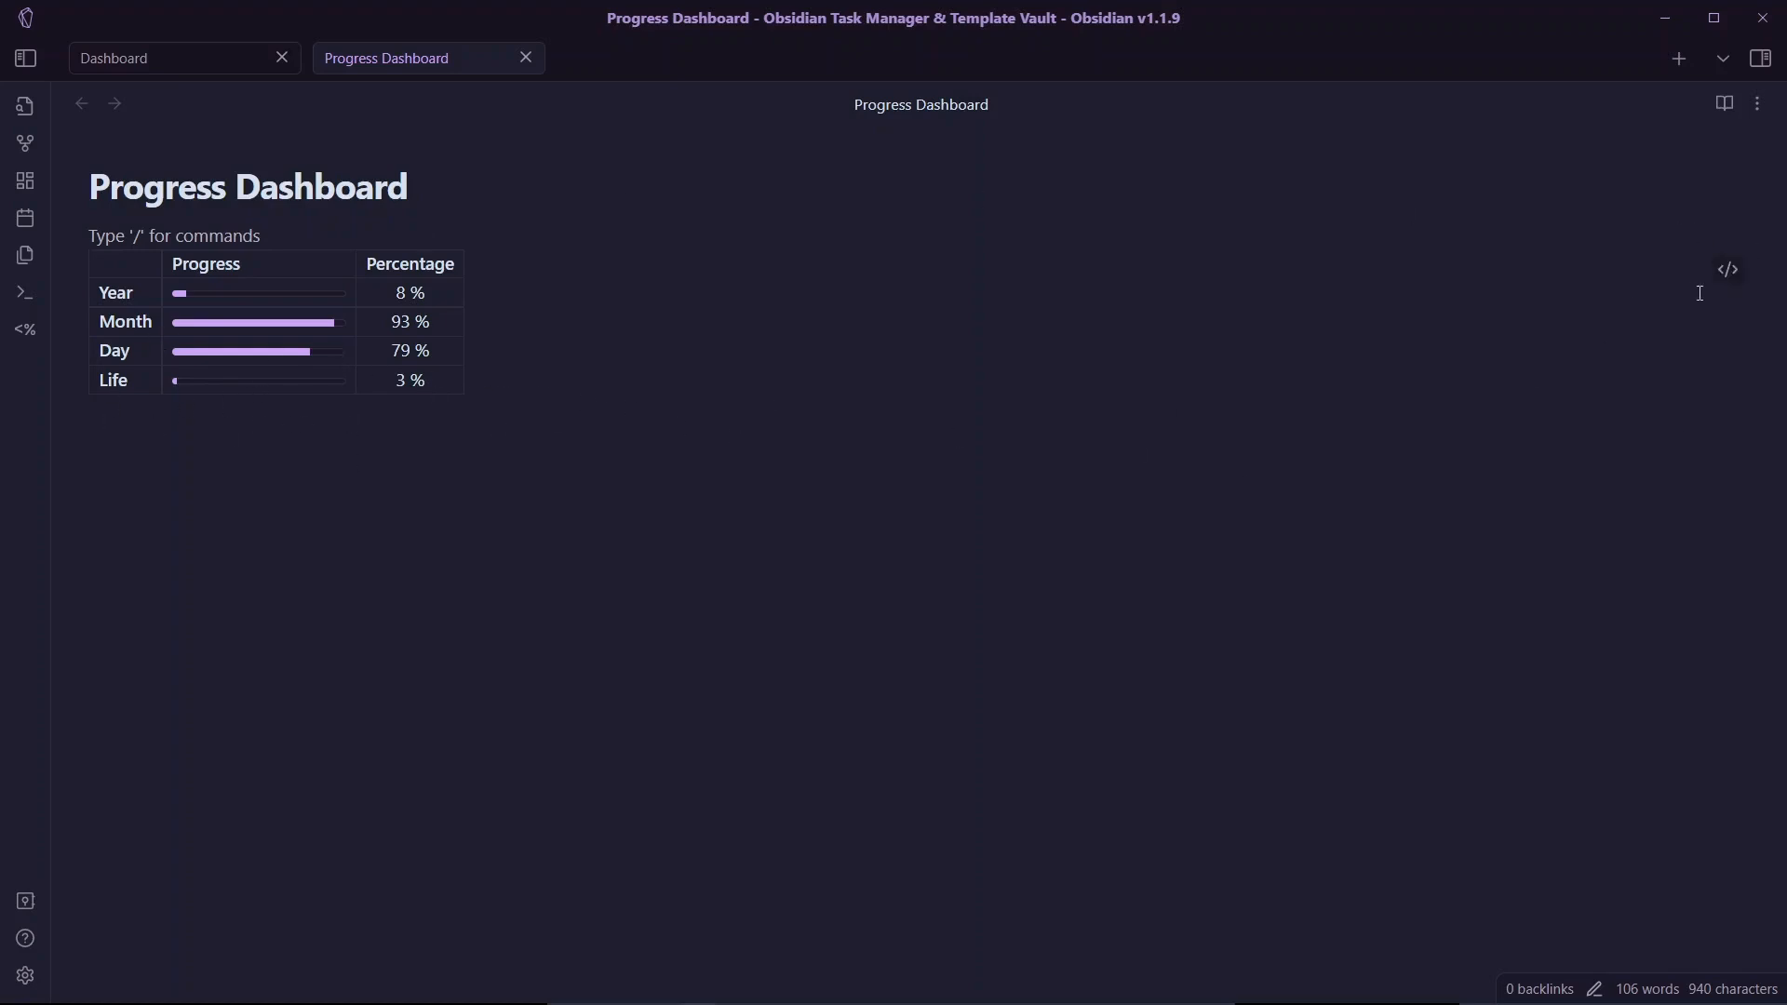
- Change the lifespan from 80 to 100 years and birth year from 2020 to 1995, then preview
click(1728, 269)
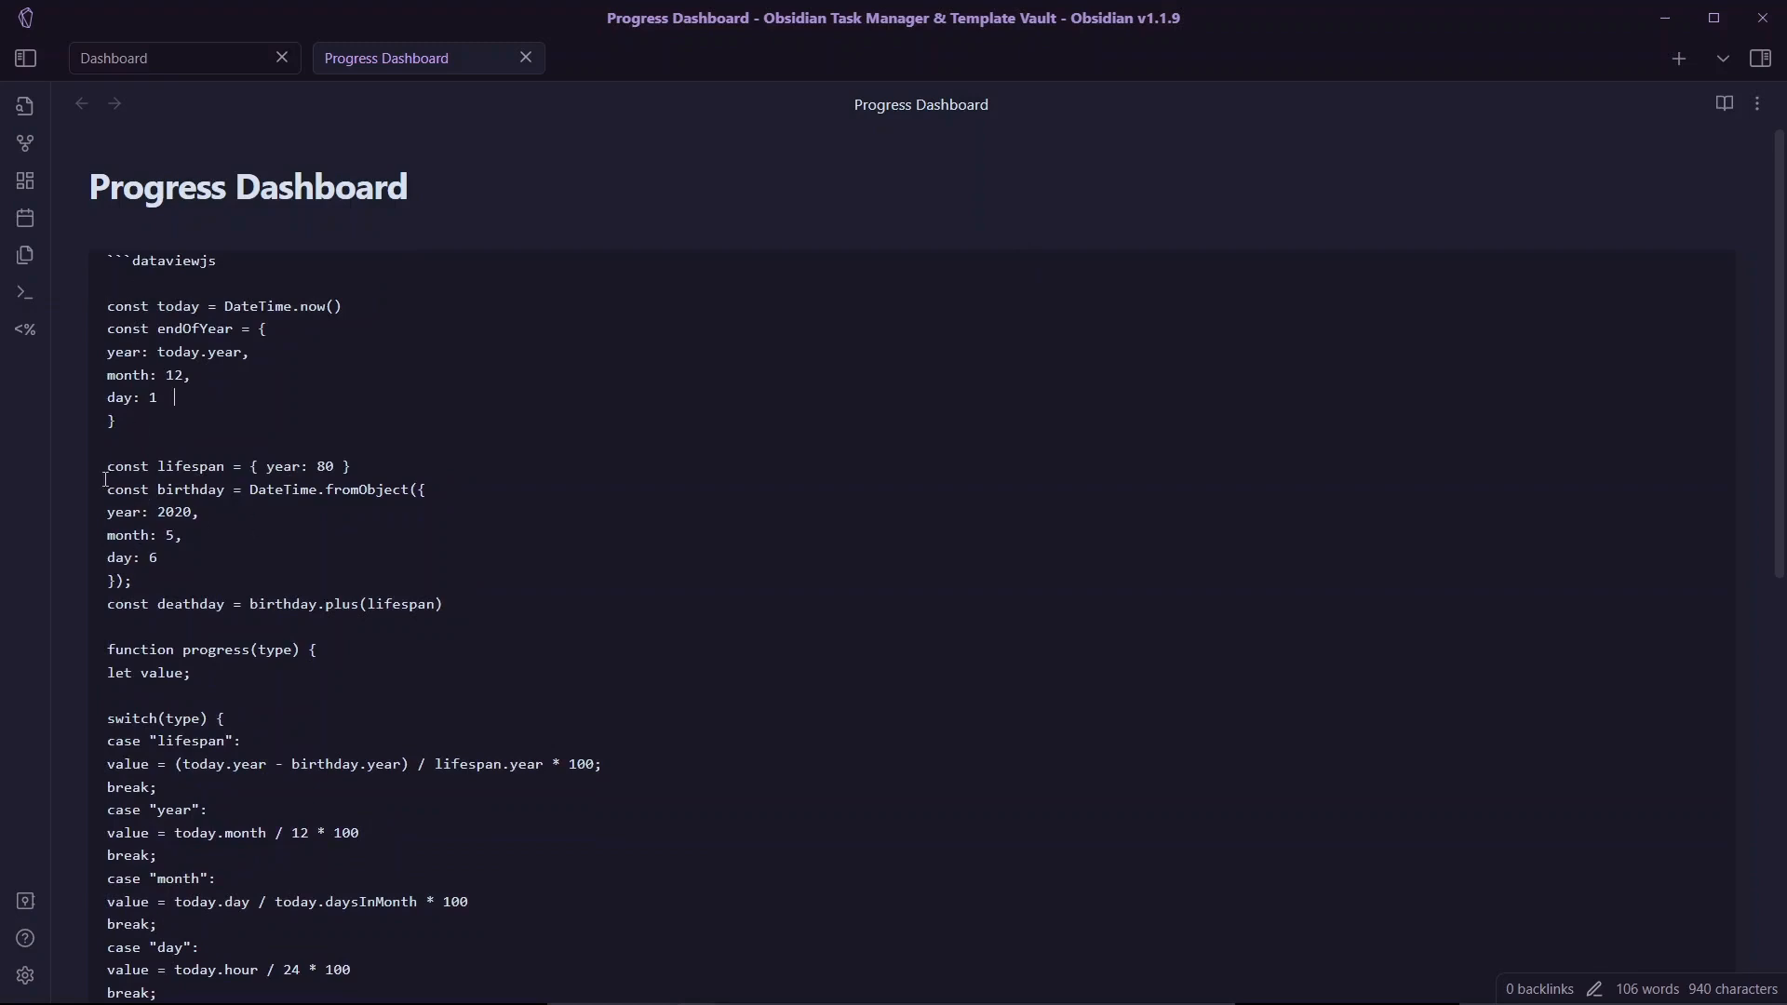
drag(107, 465, 199, 466)
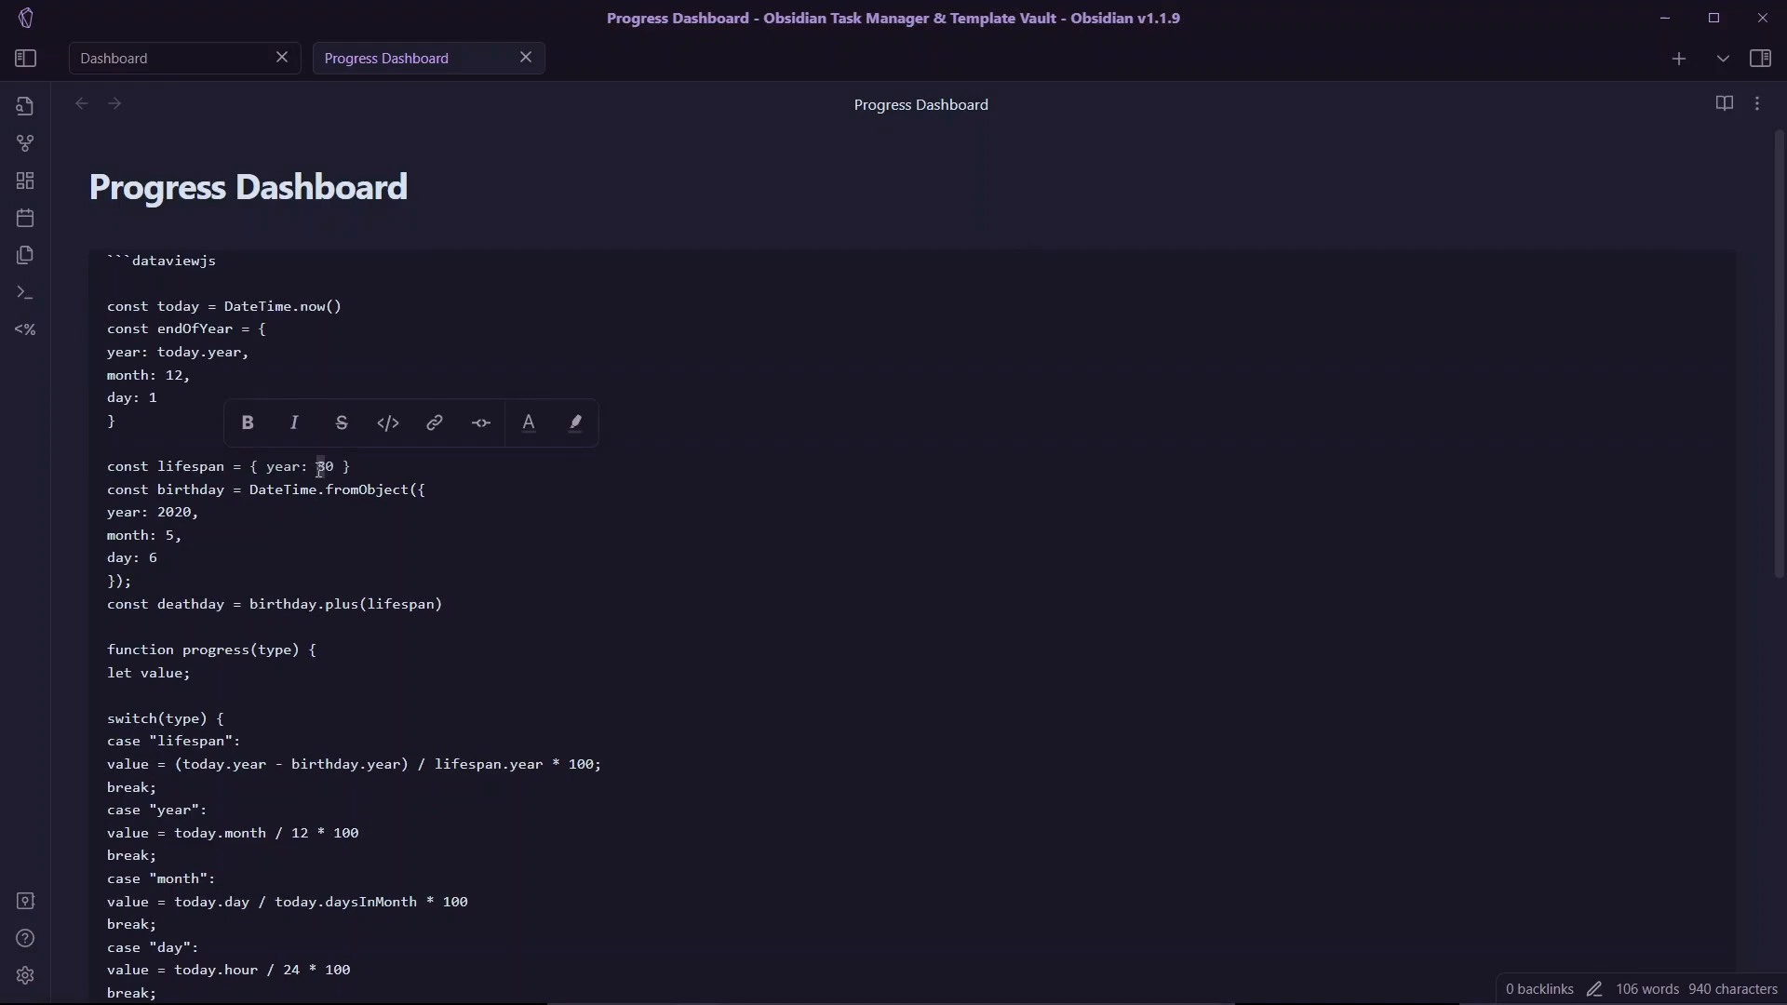
text(100)
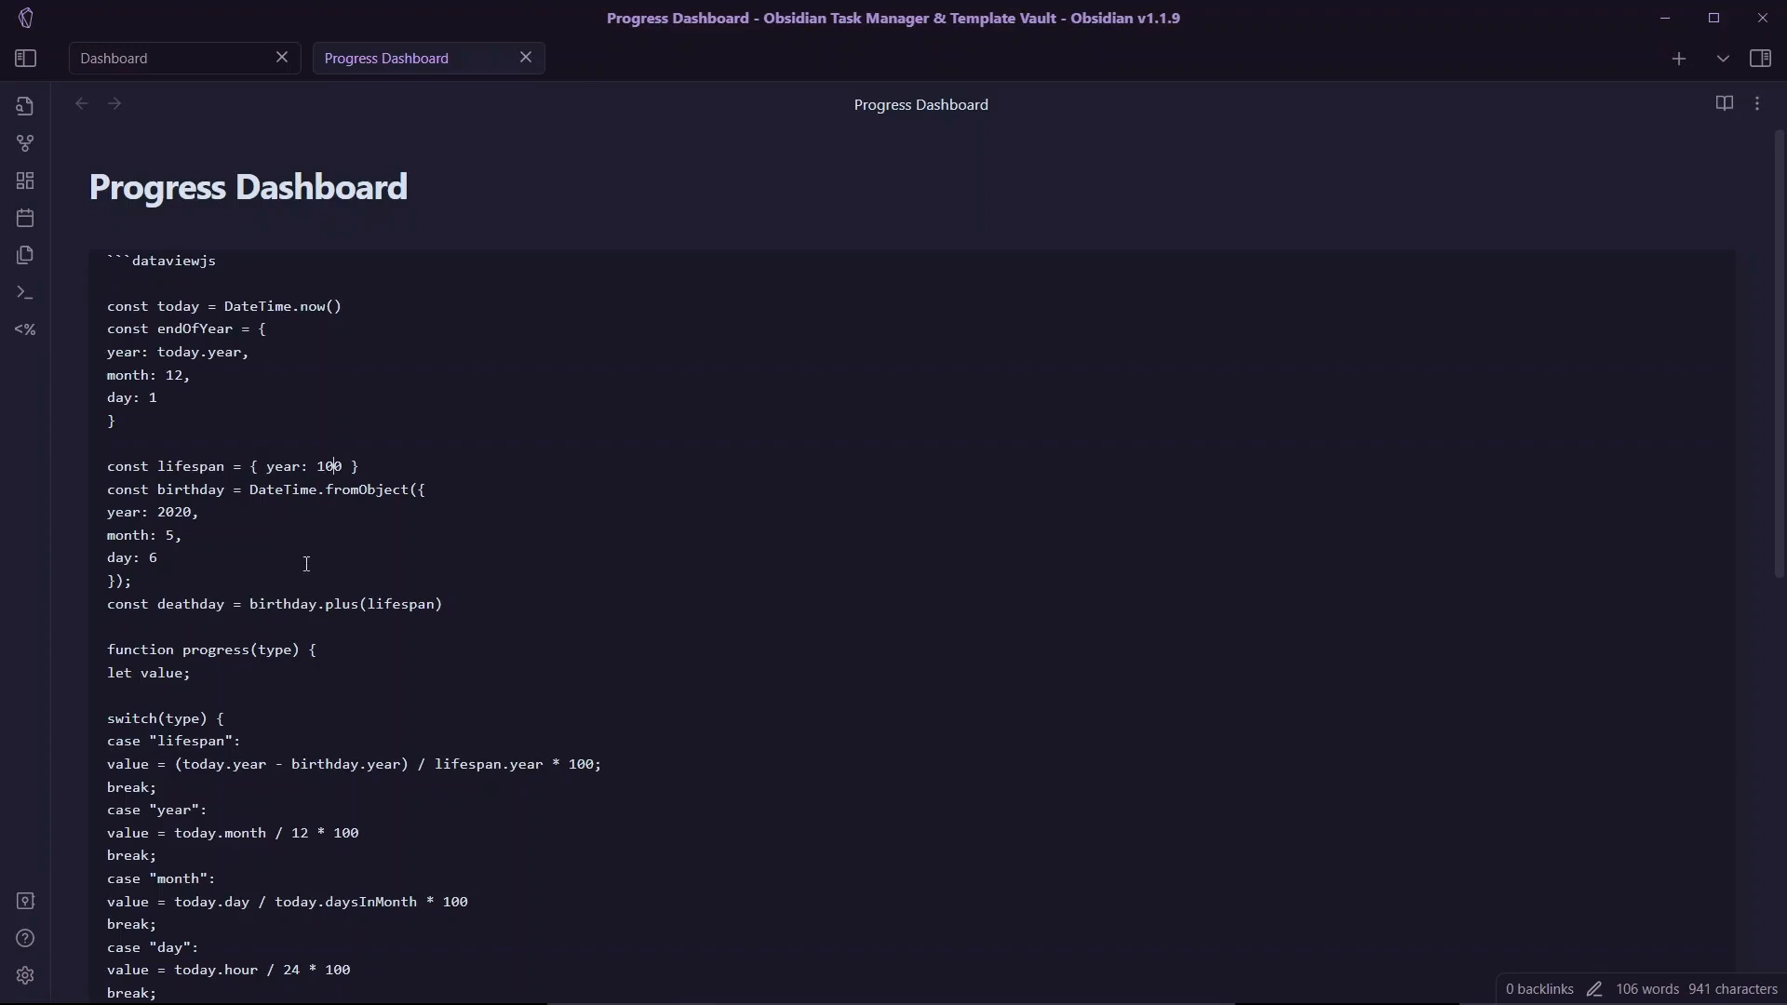
double_click(173, 512)
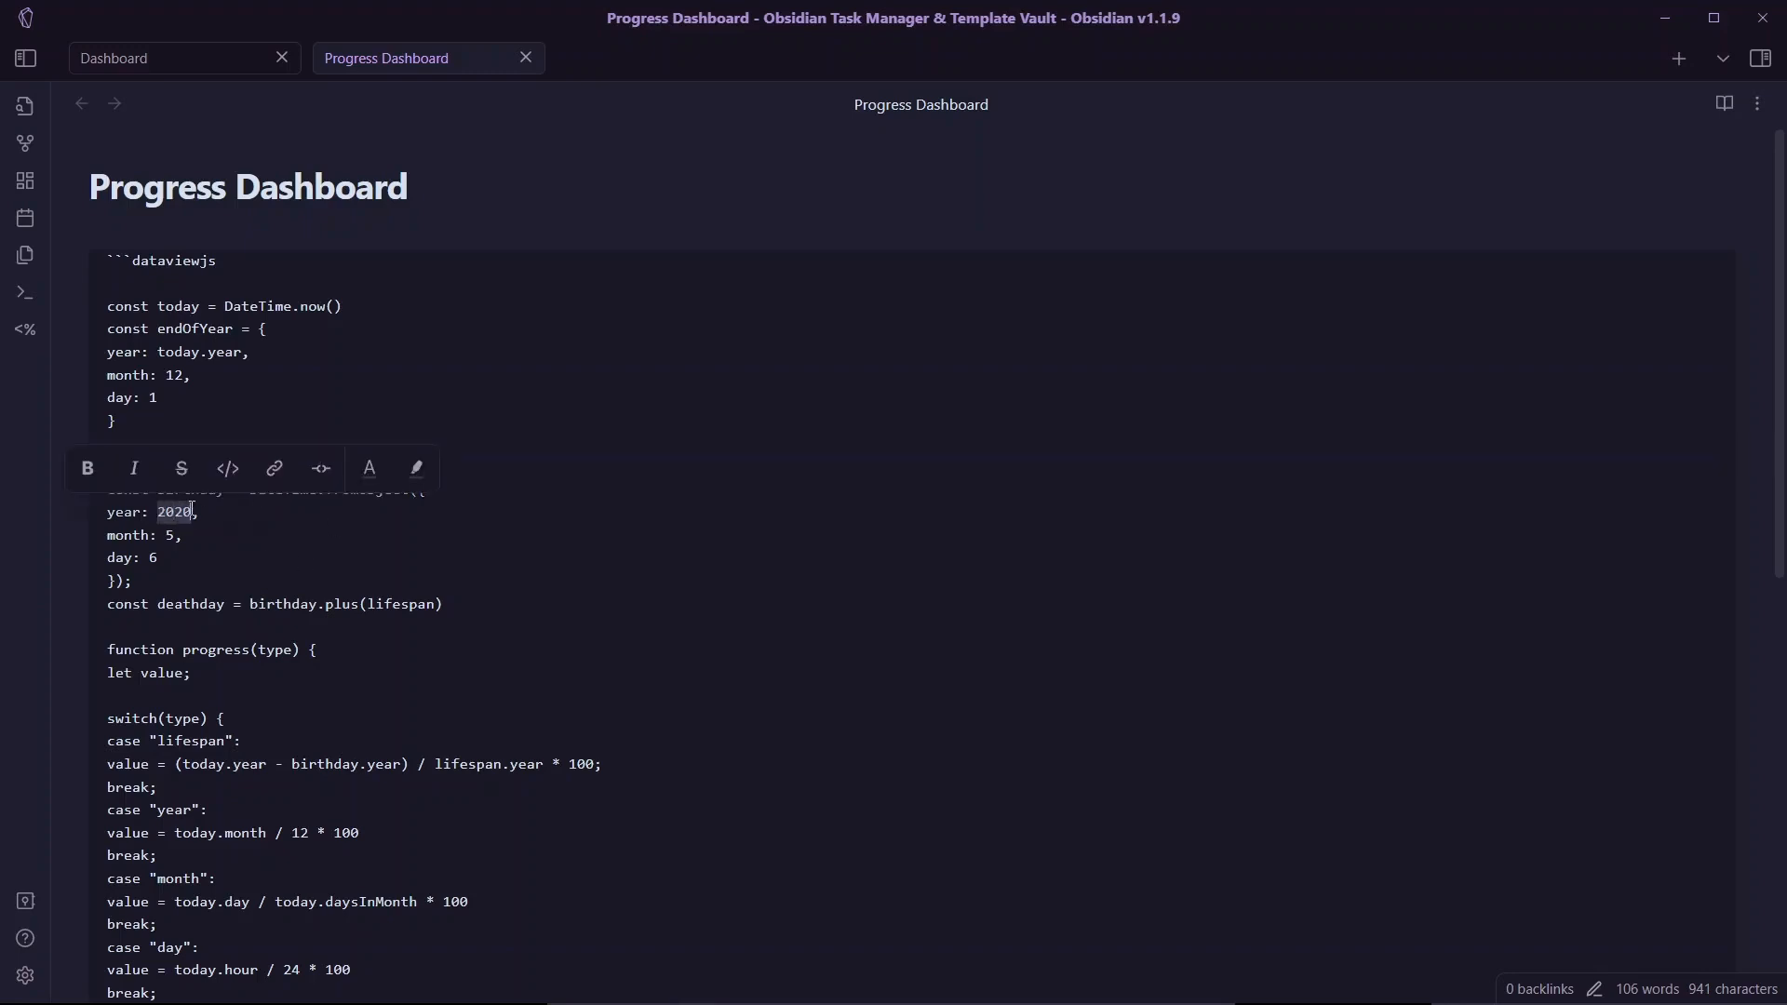
text(1995)
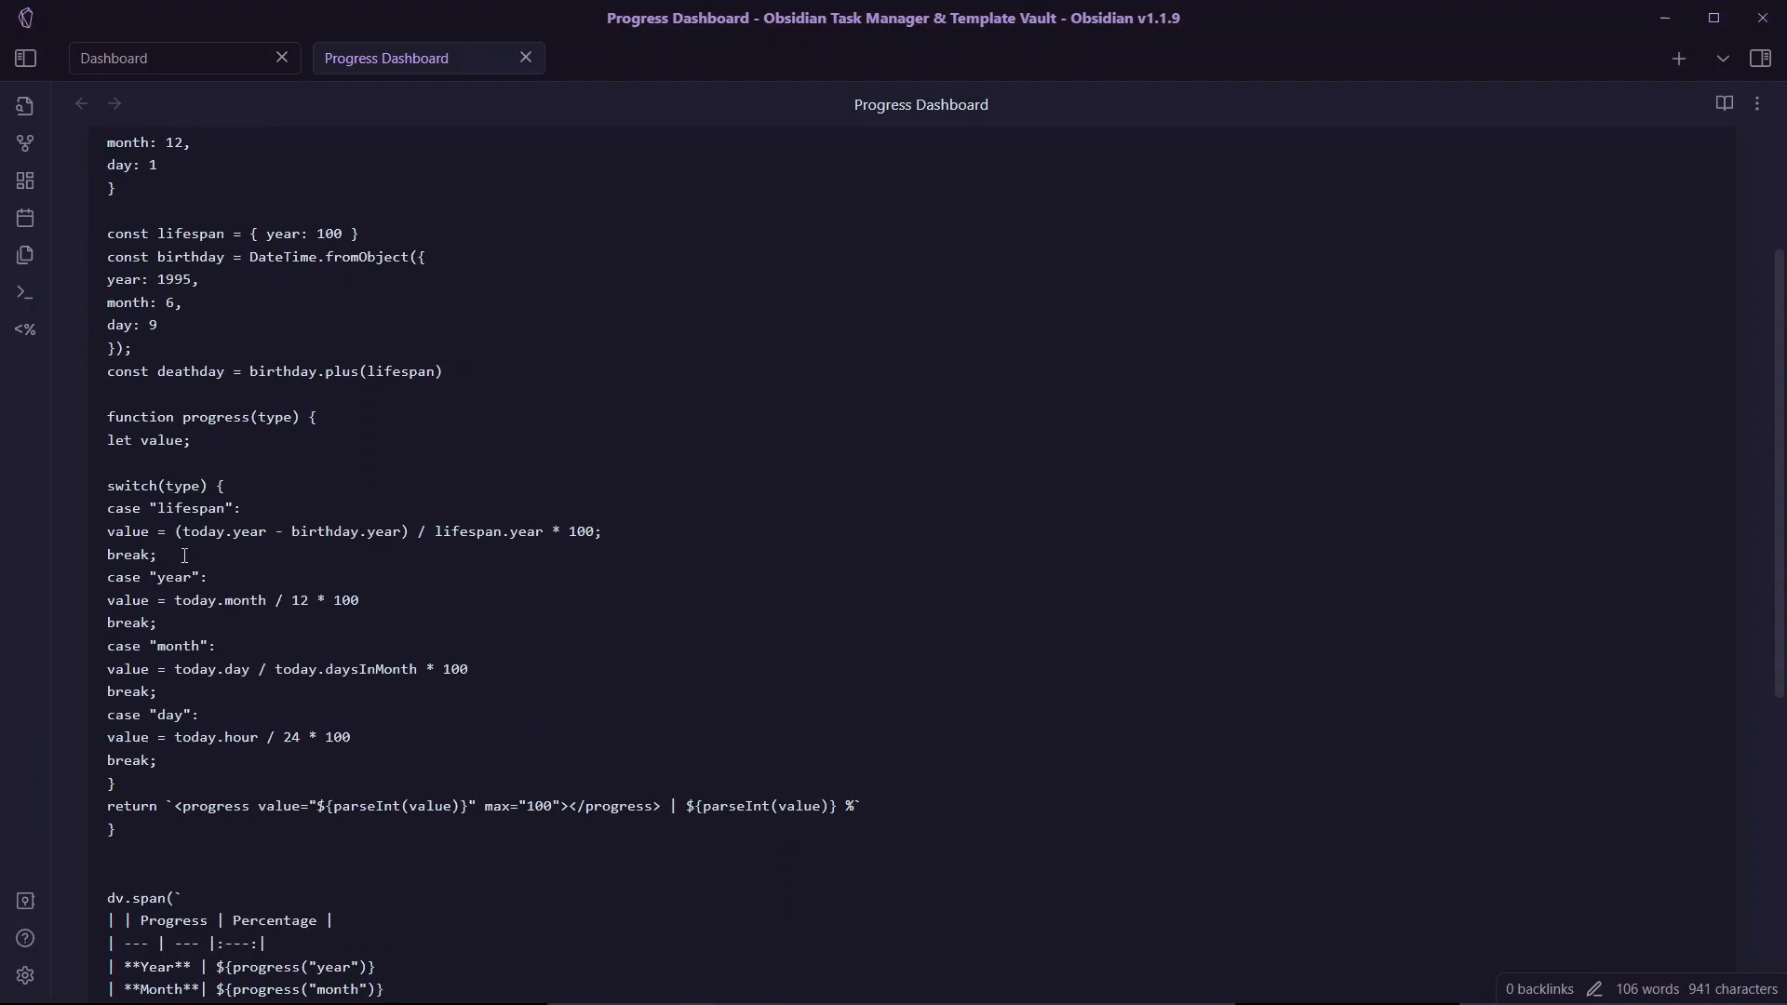
click(1721, 104)
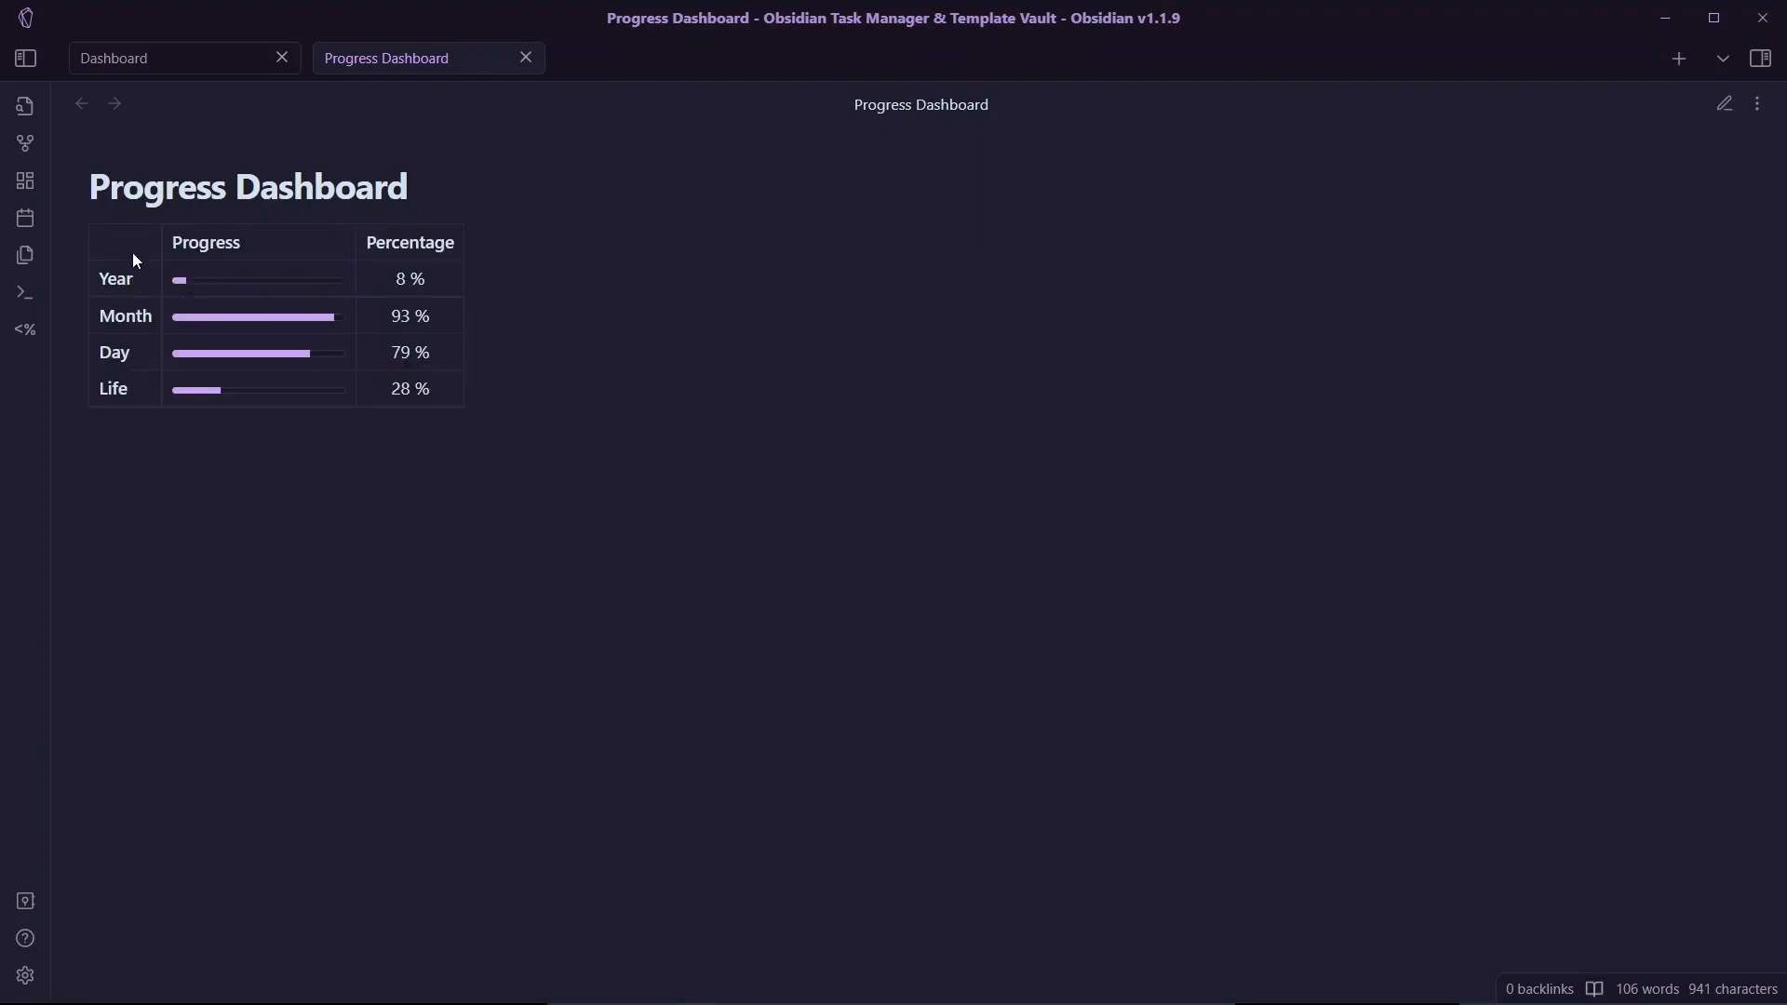
mouse_move(351, 261)
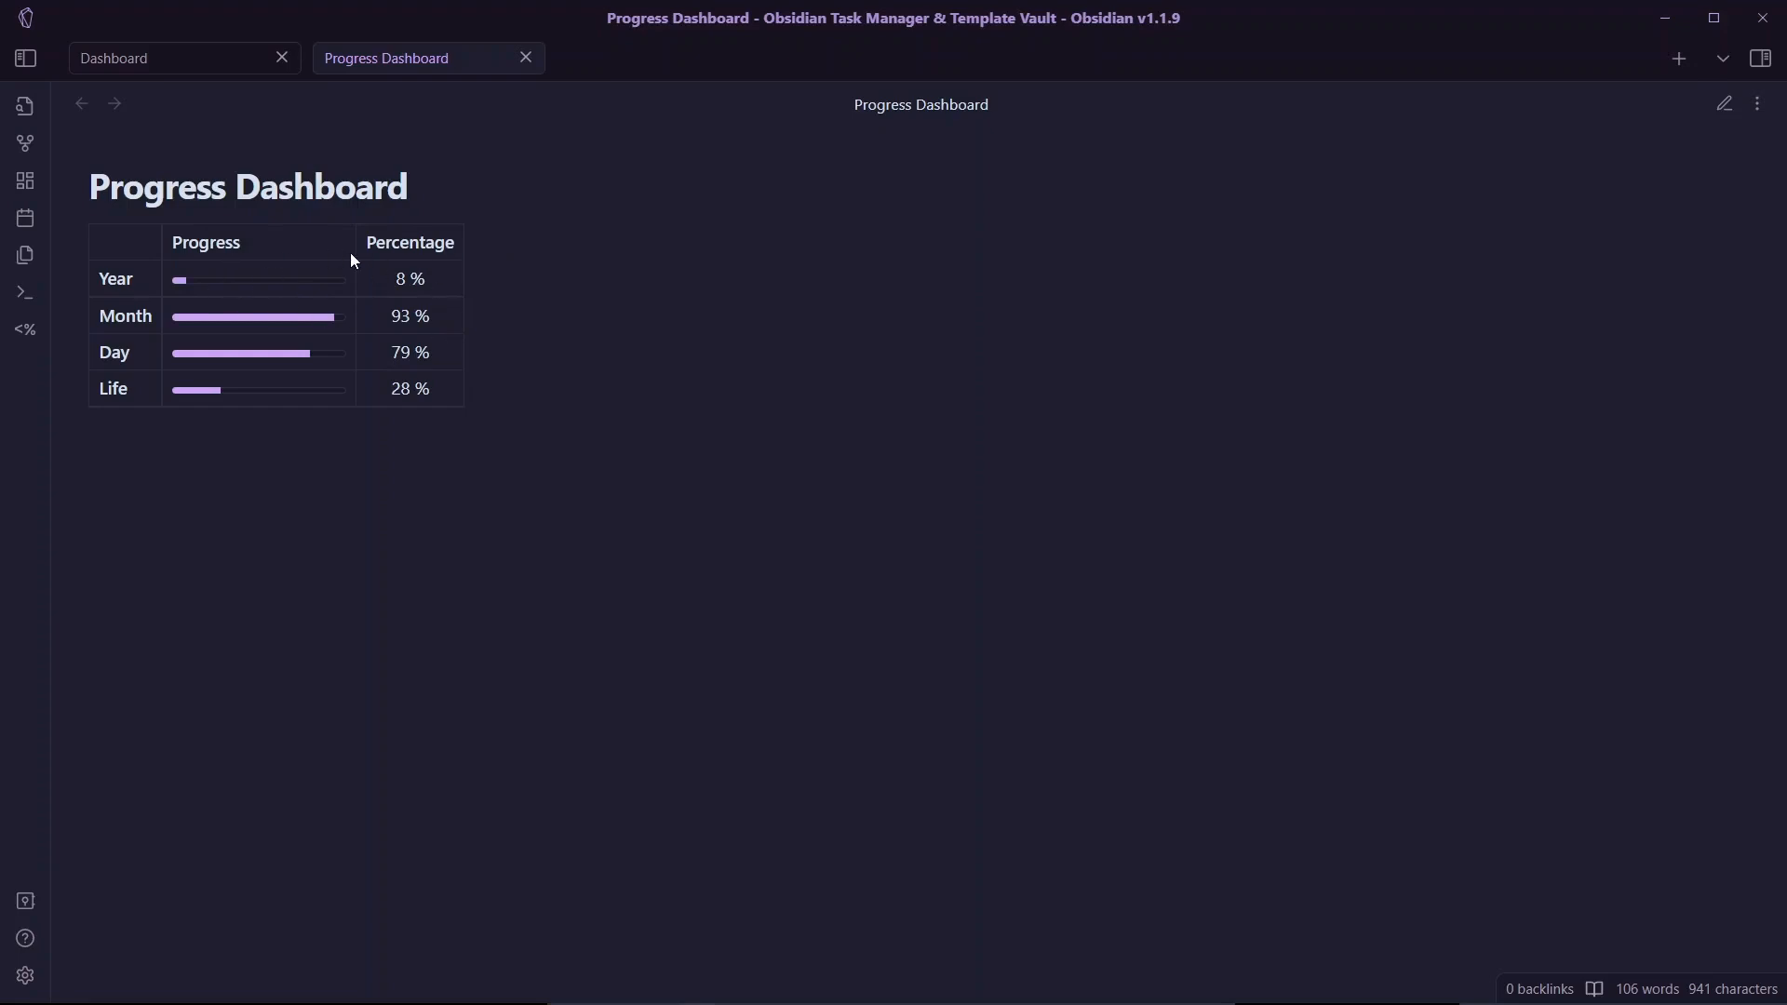
- Add bullet lines like '**Life** ${progress("lifespan")}', delete the old table rows, and preview
click(1725, 104)
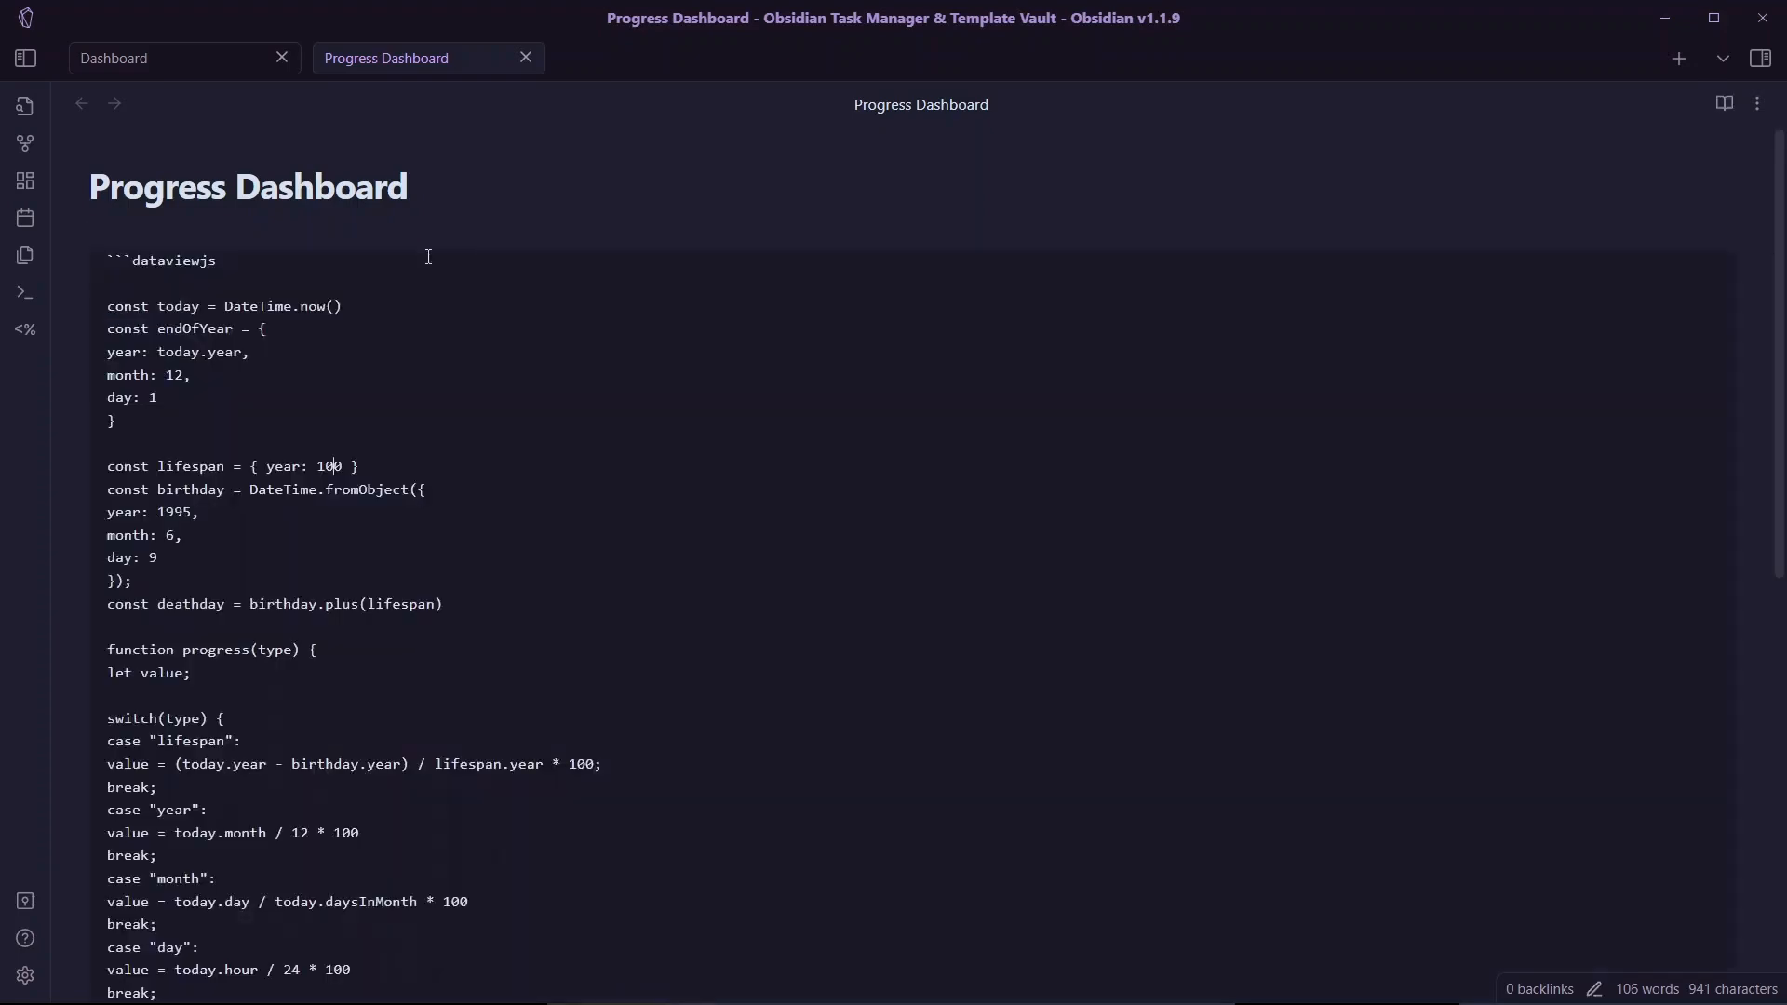
scroll(down, 3)
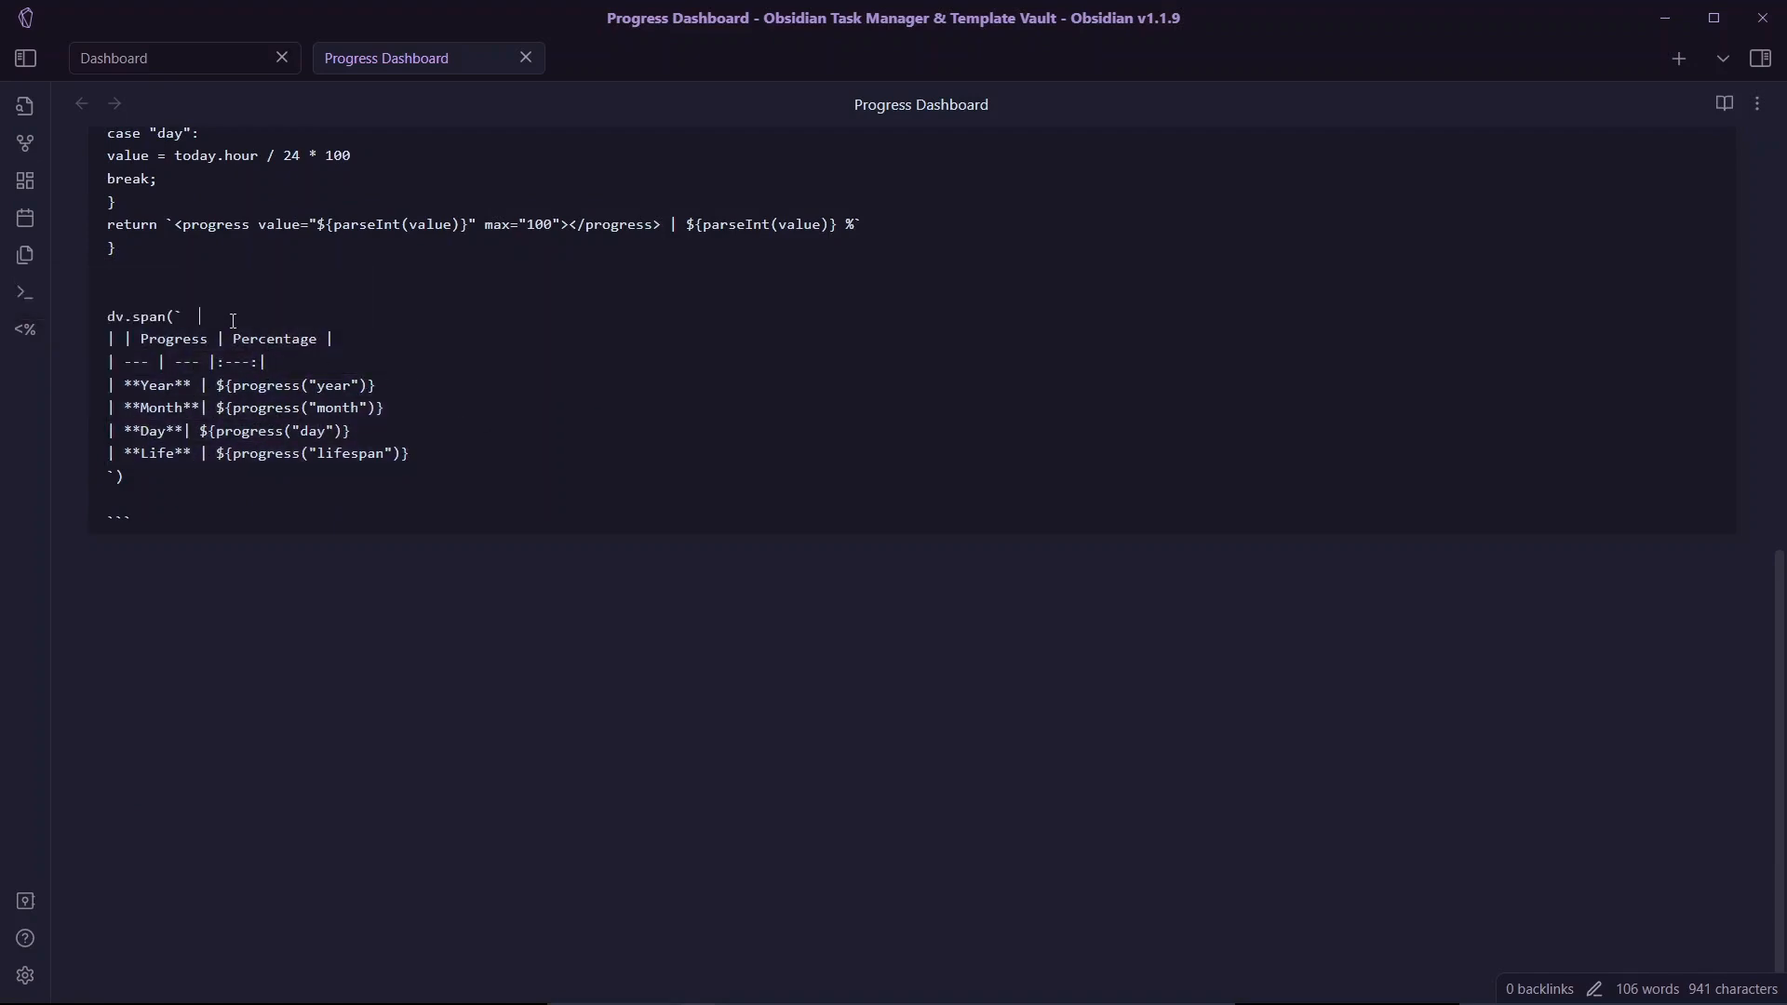
key(Backspace)
text(-)
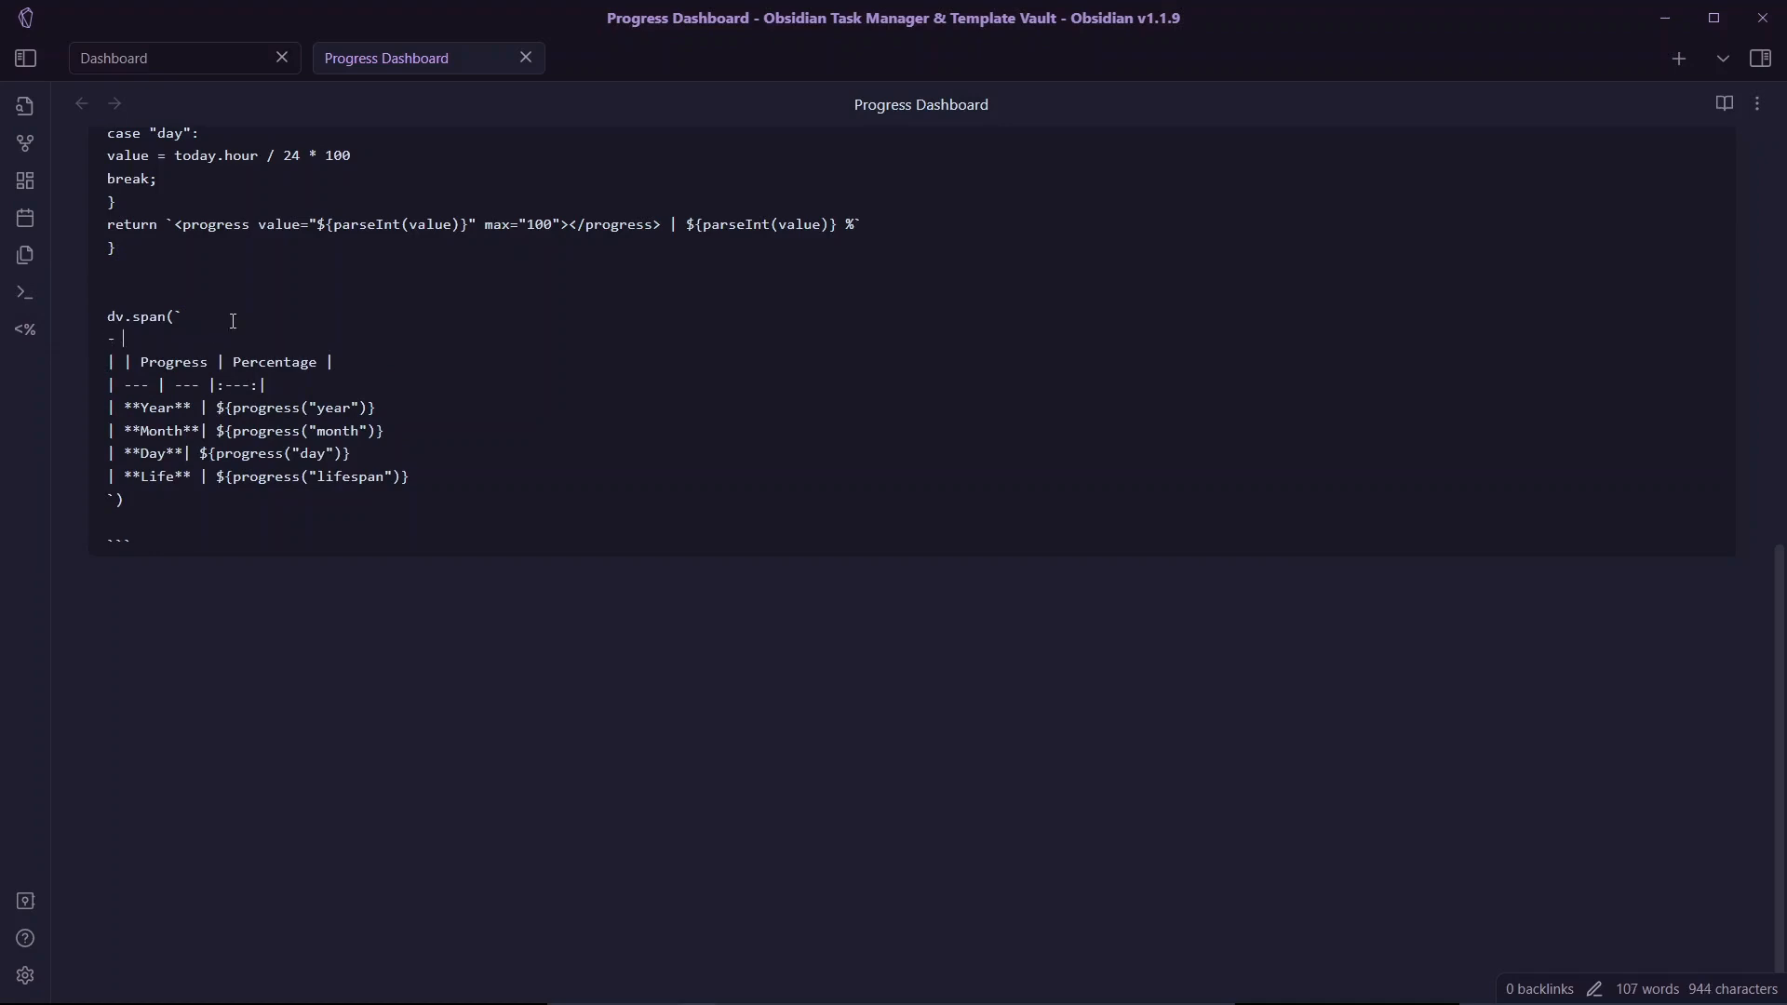
text(**Life**)
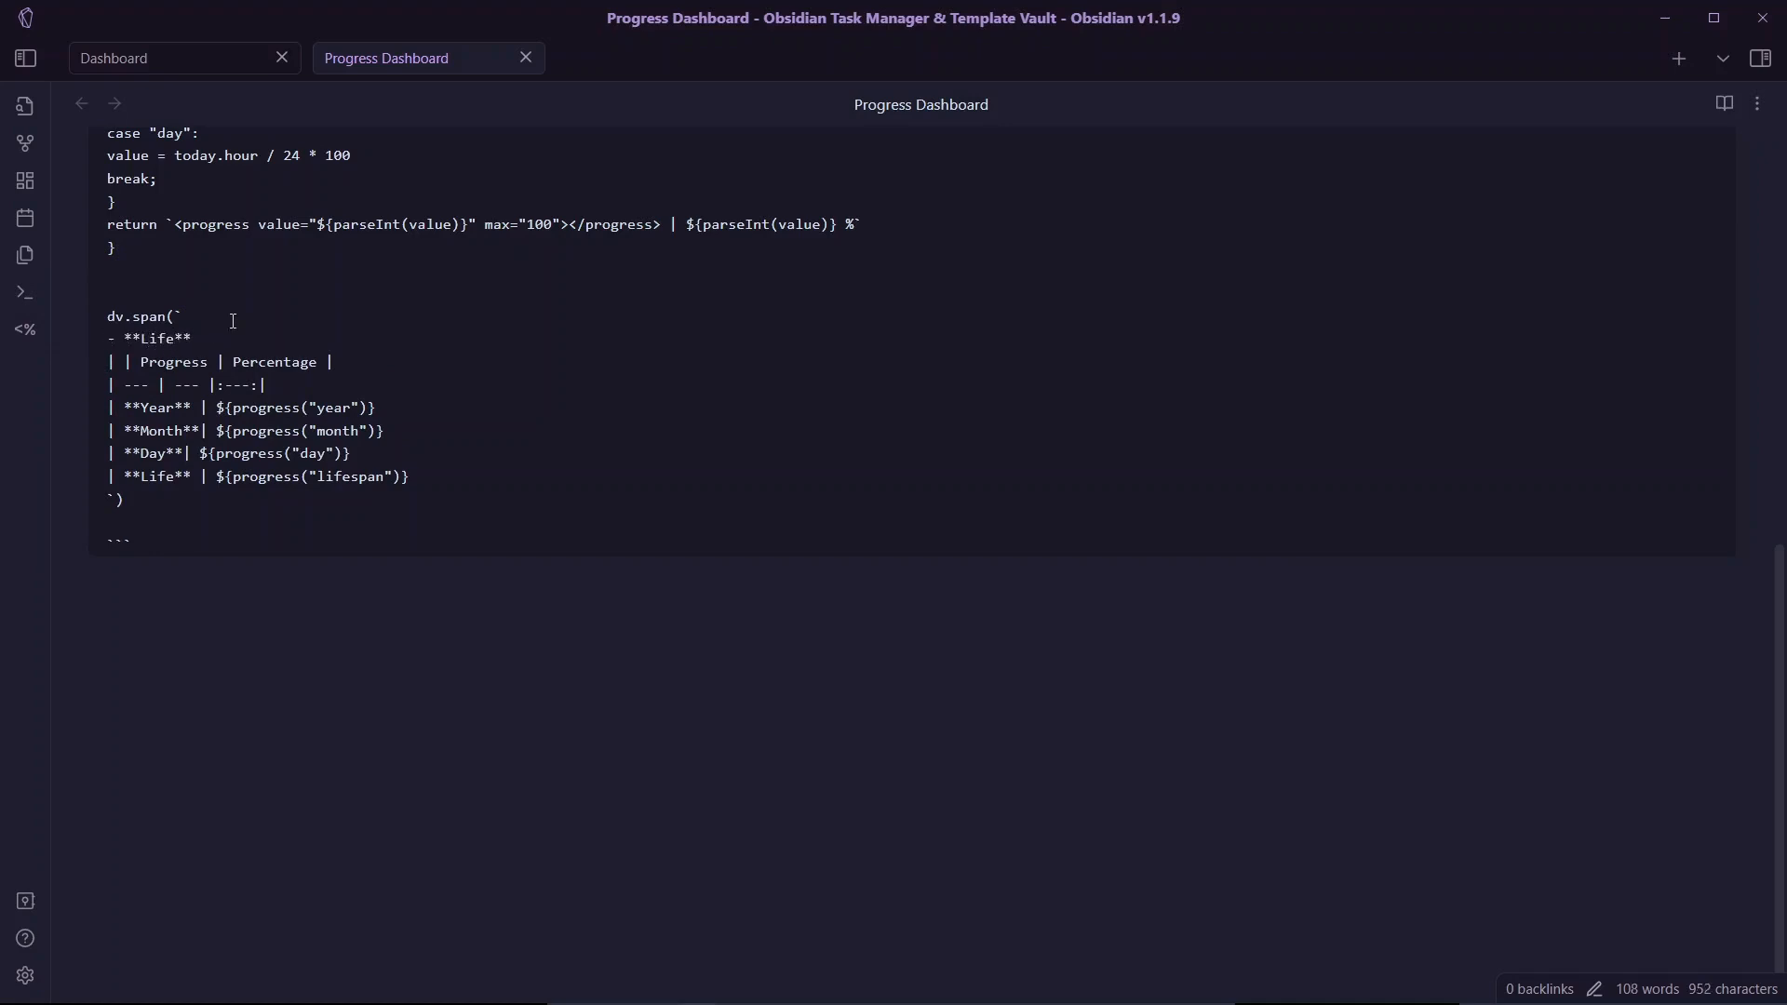
text(${progress("lifespan")})
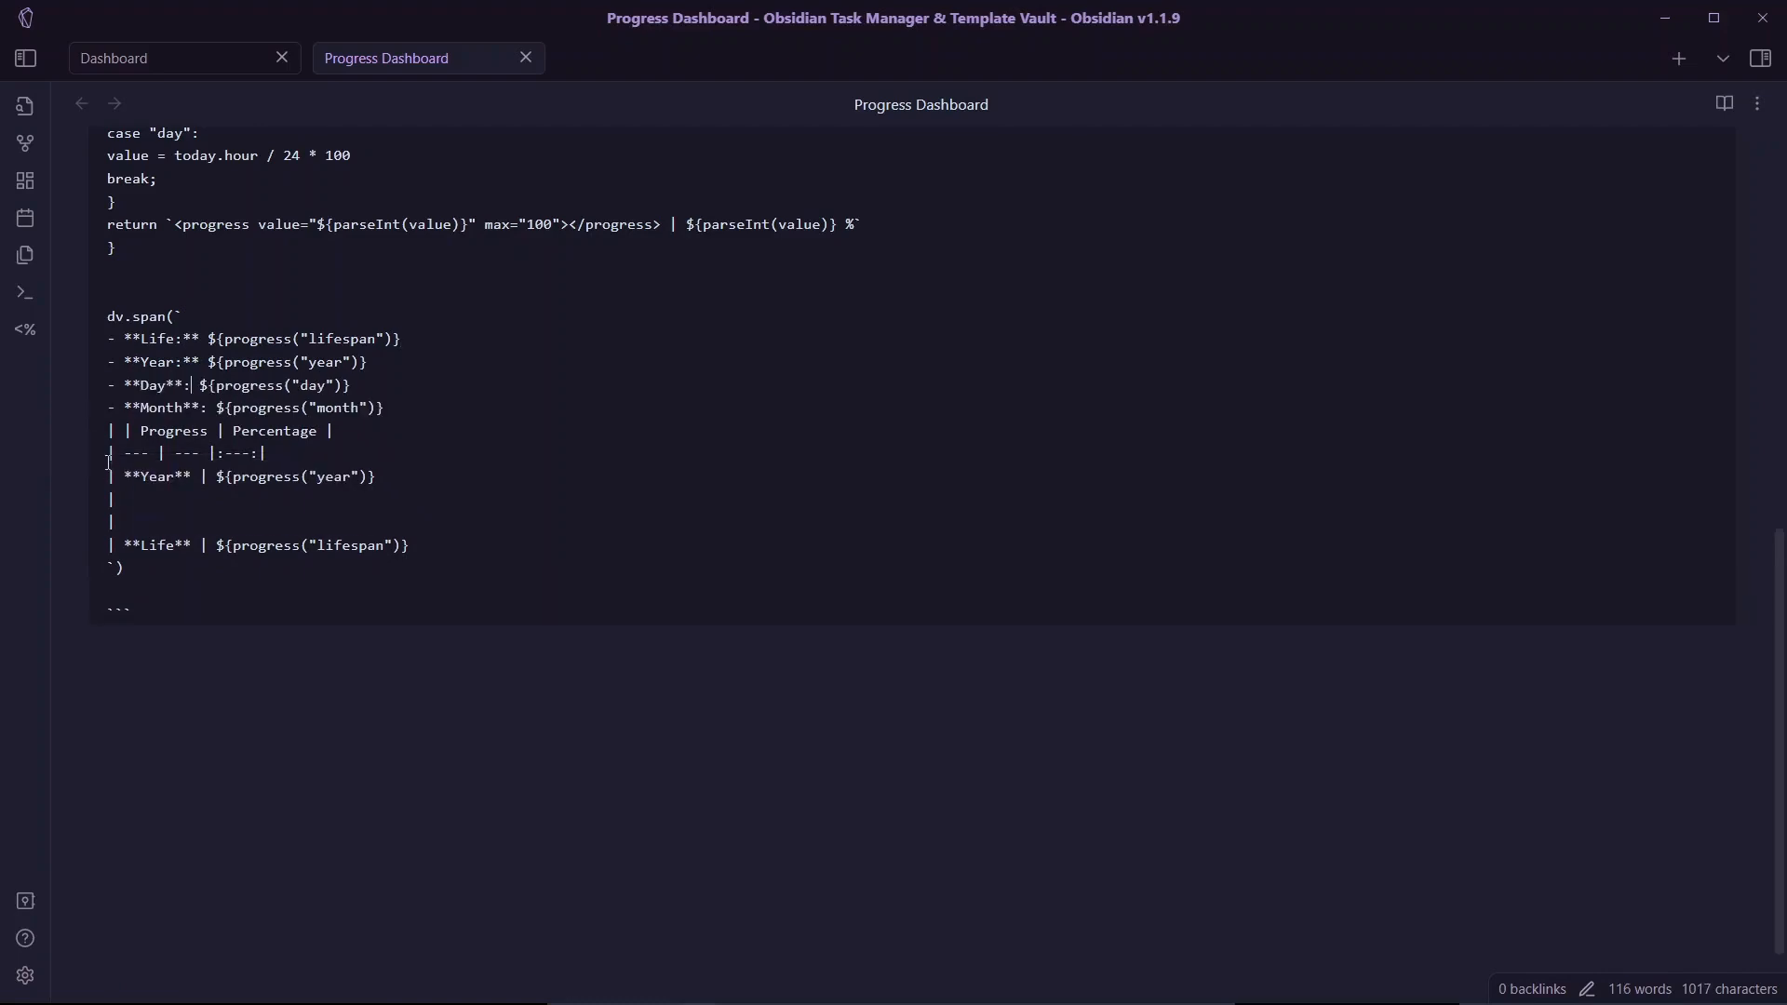
drag(111, 431, 411, 545)
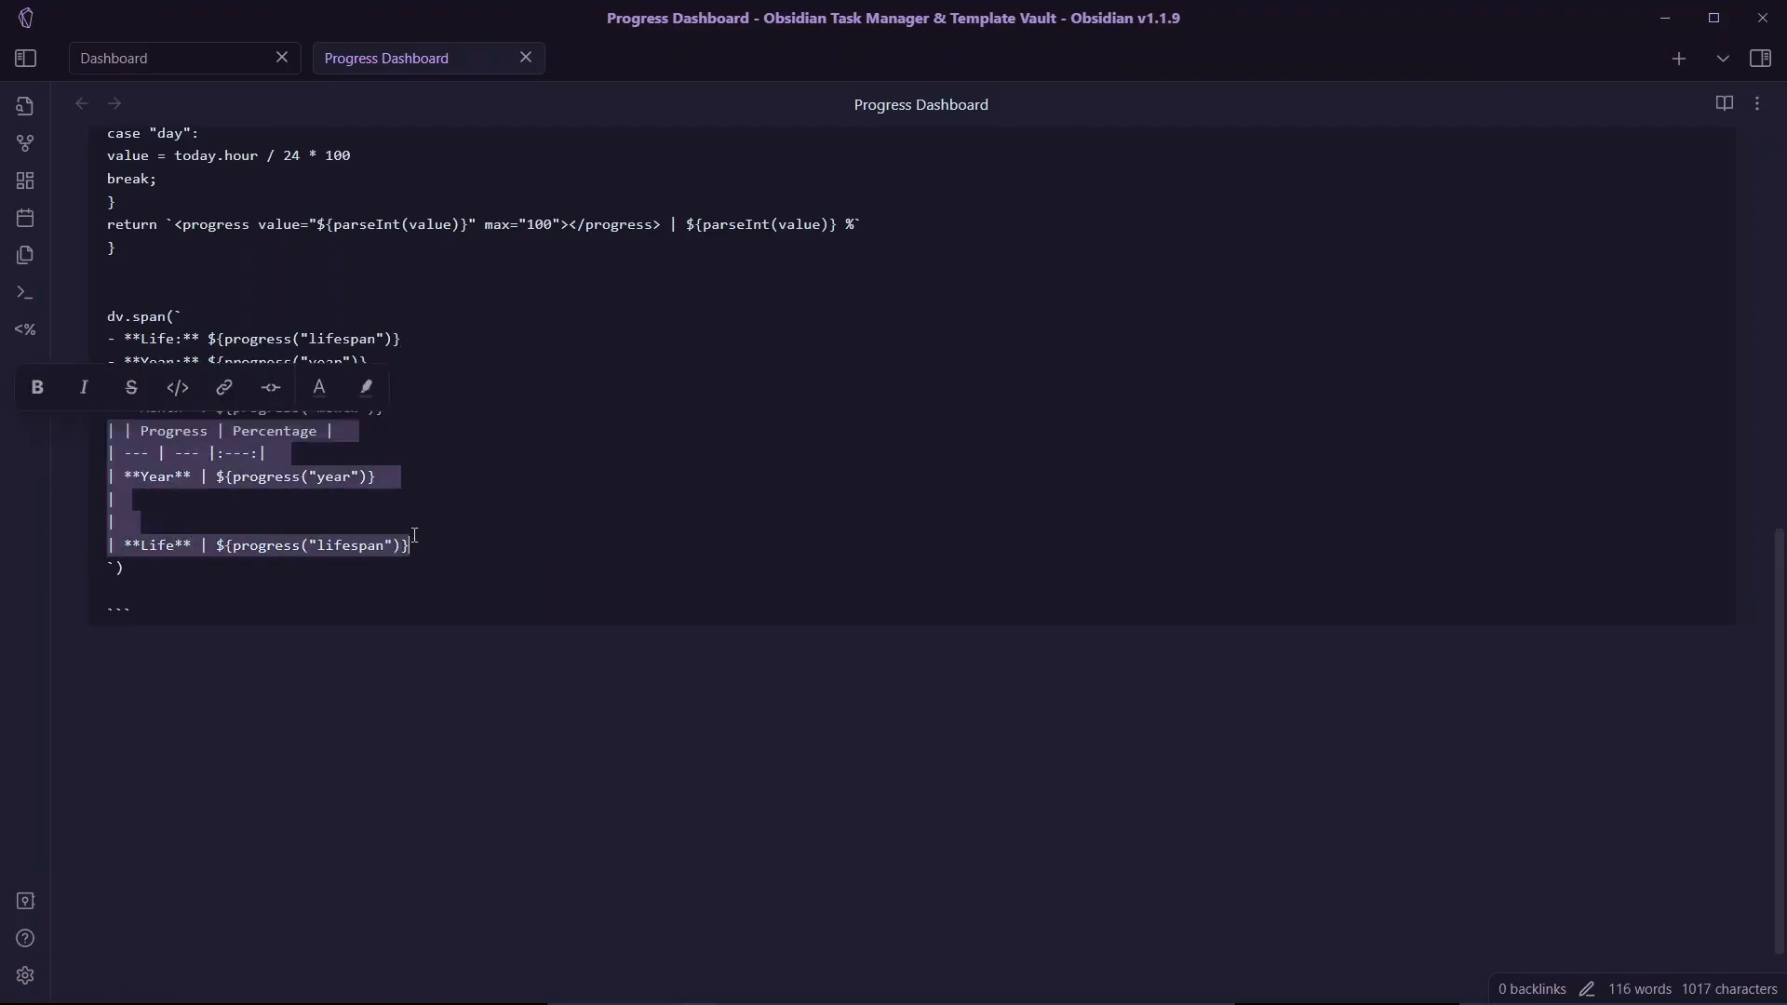
click(1722, 104)
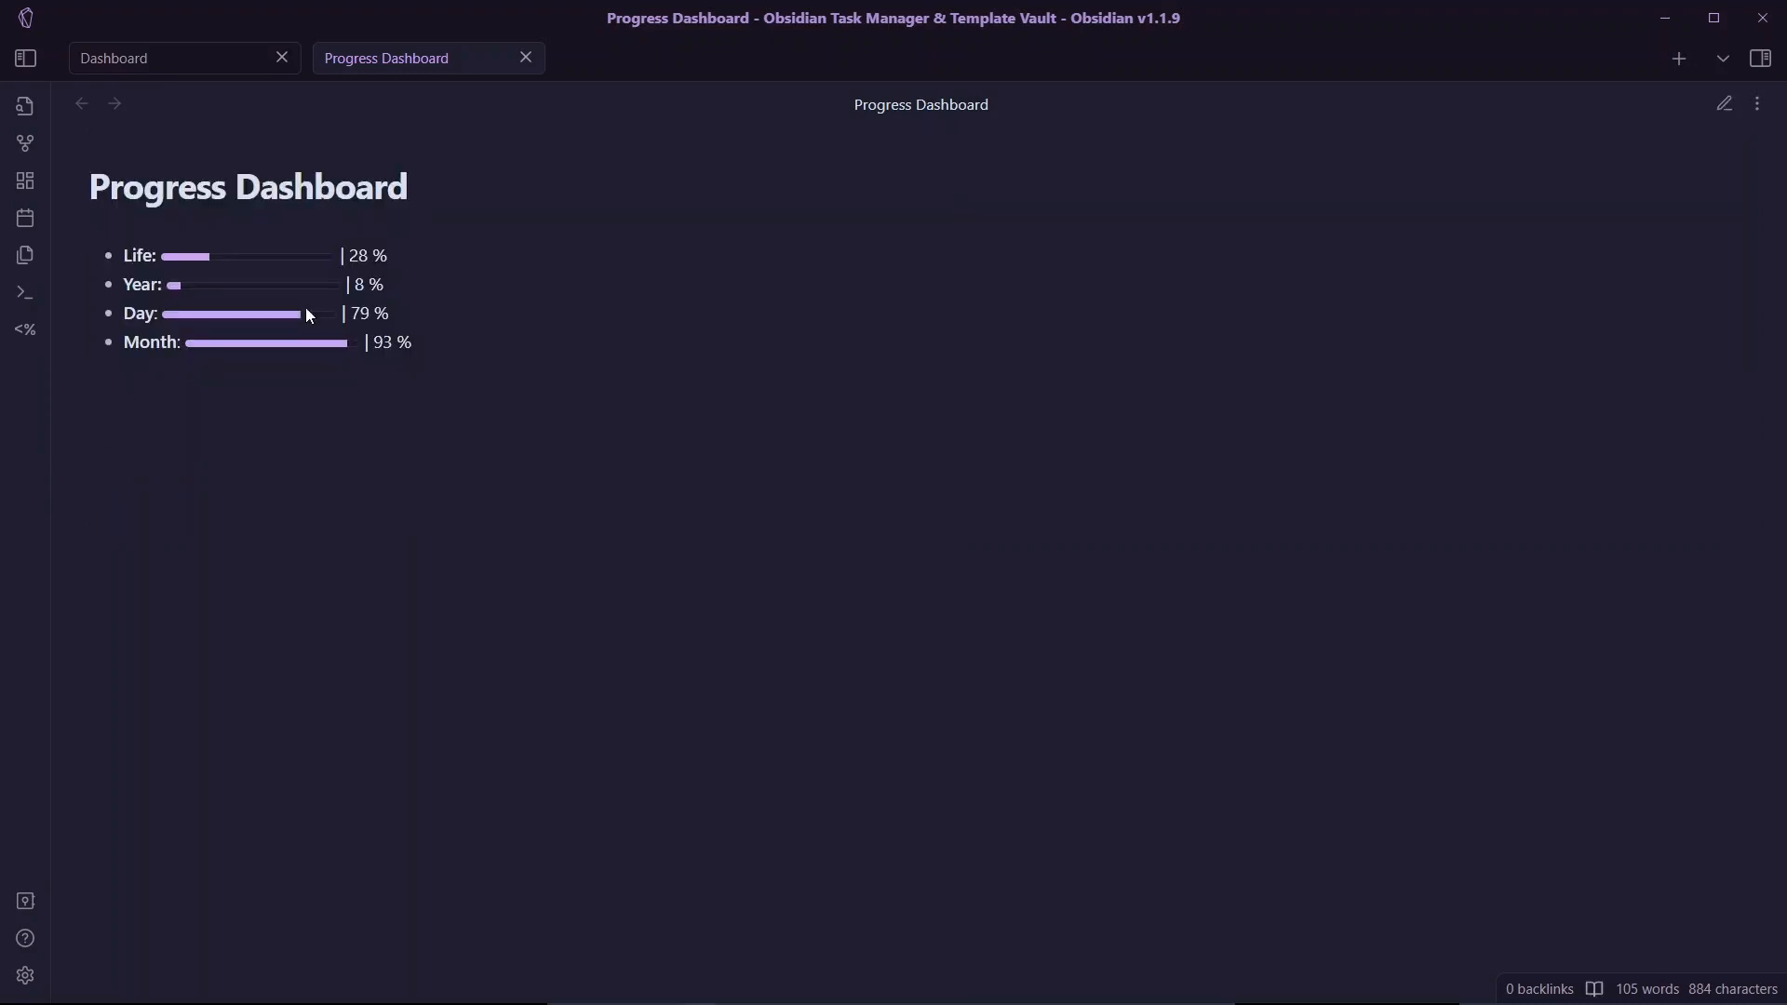
mouse_move(290, 317)
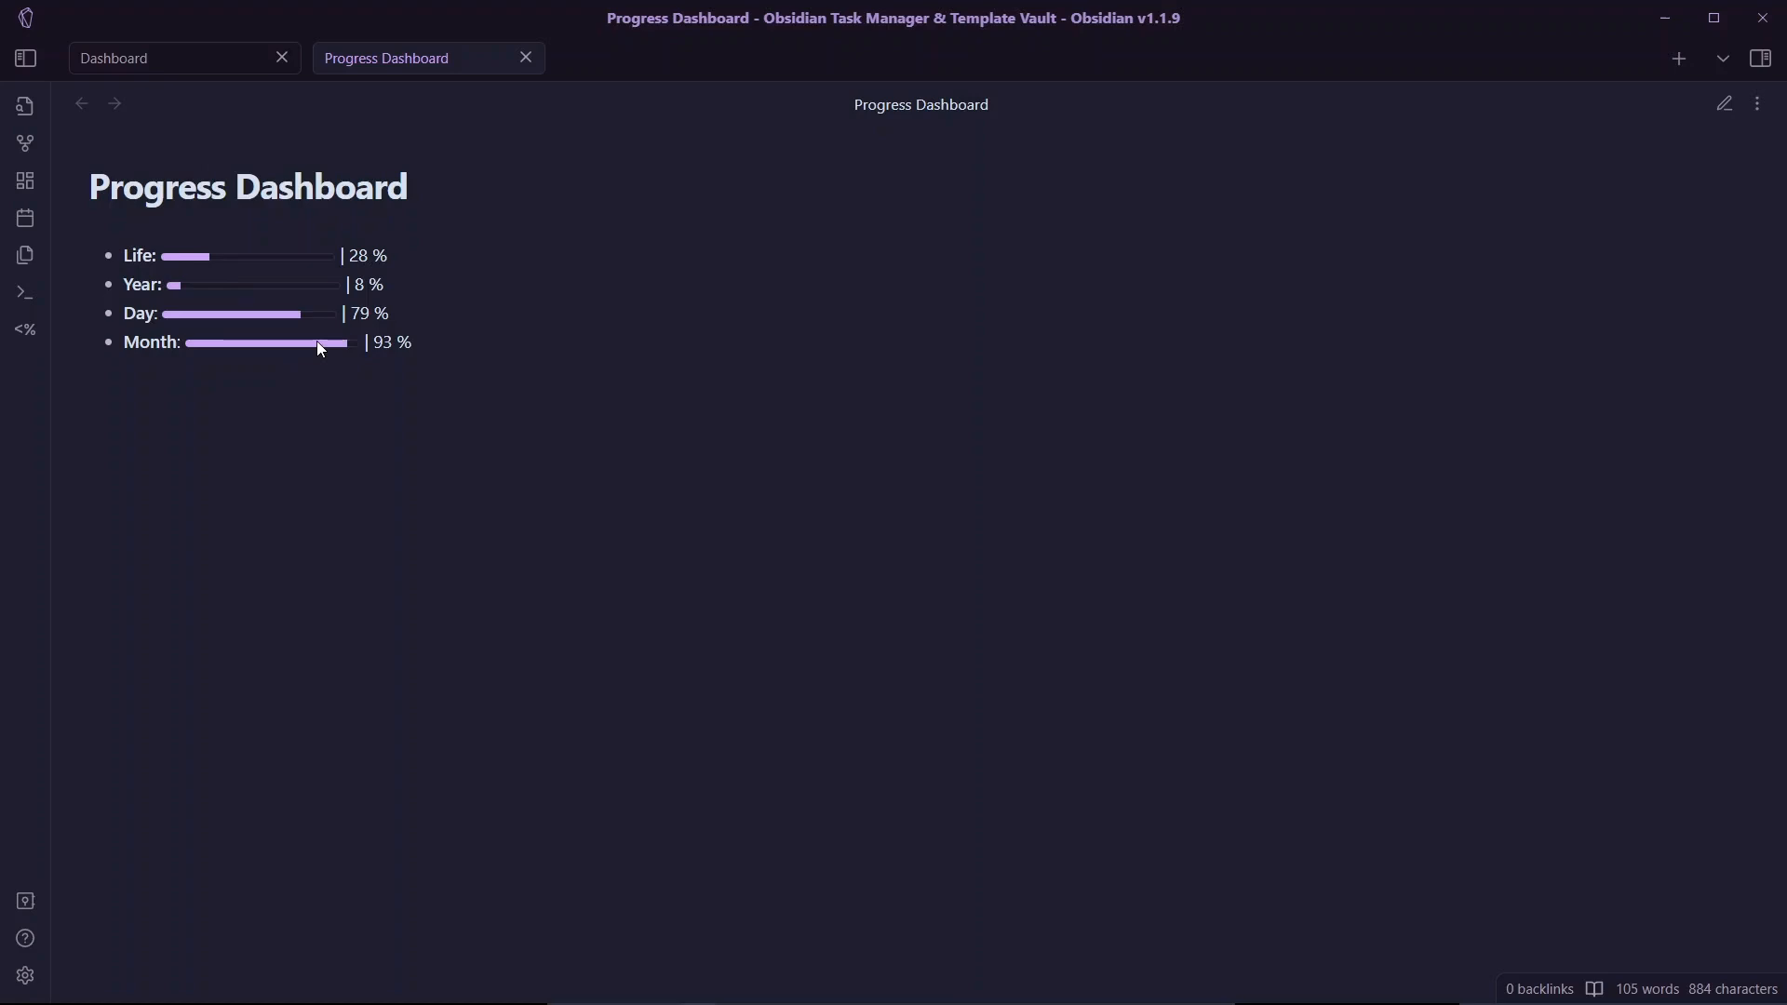
mouse_move(376, 365)
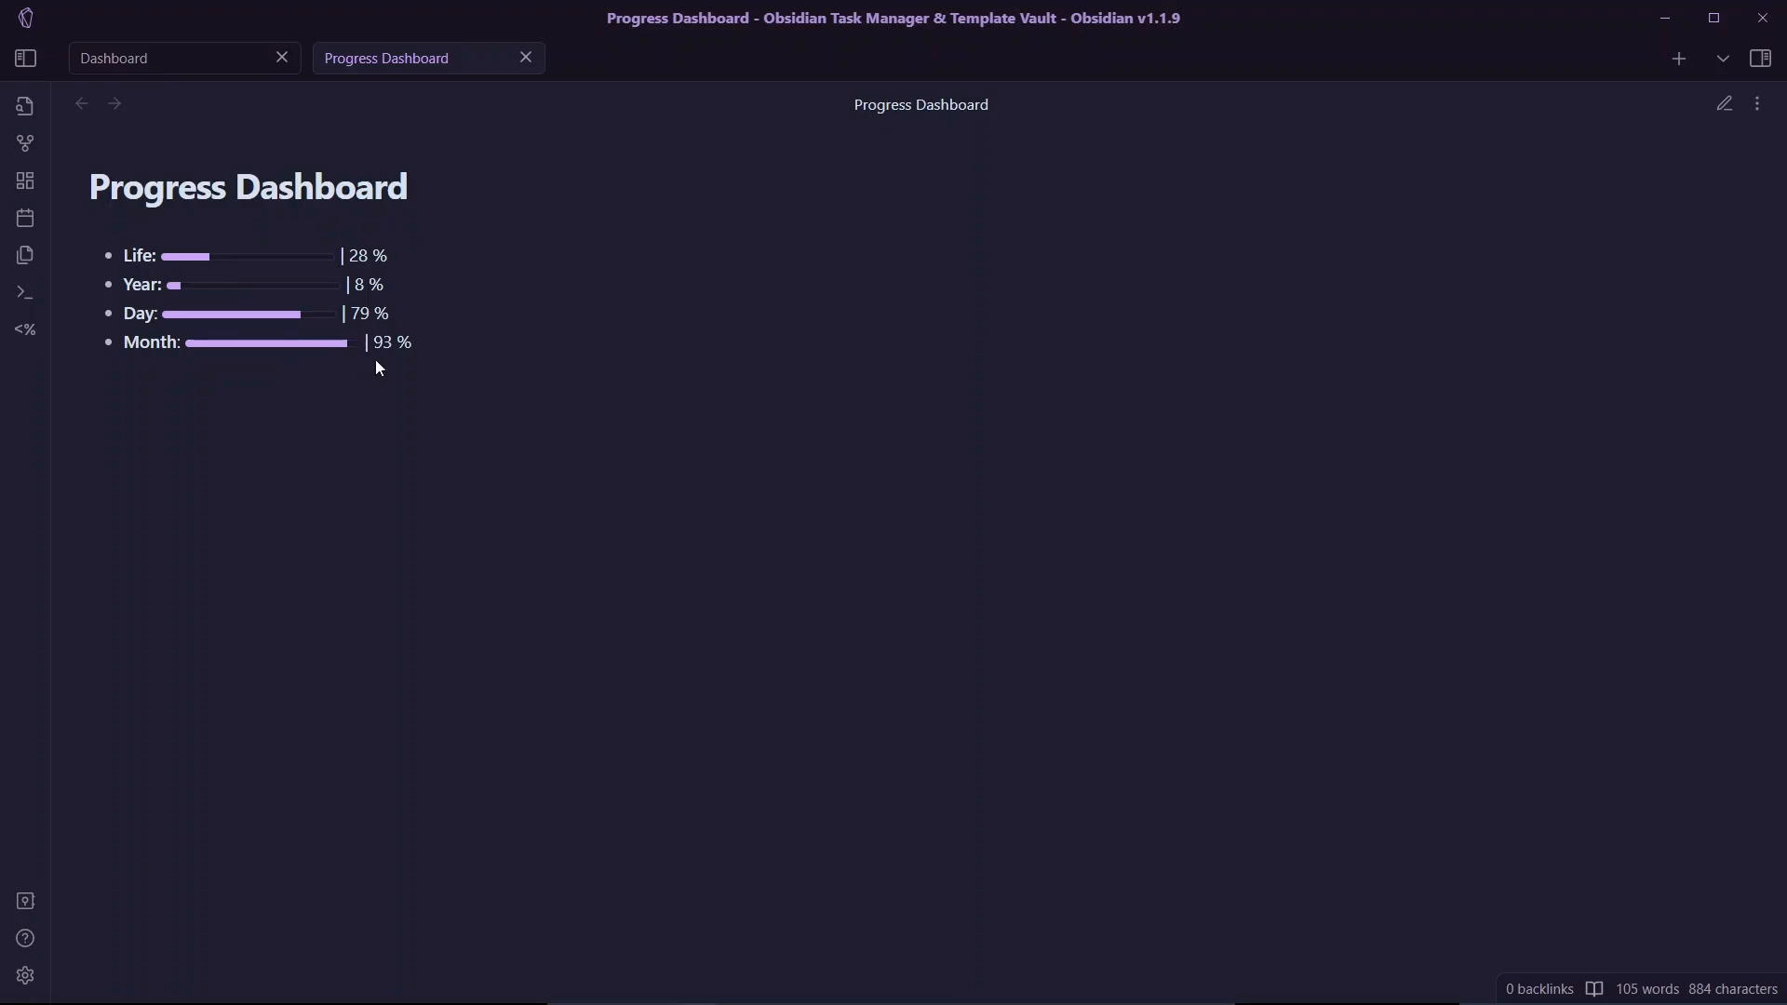
- Switch back to editing mode to reach the four bullet lines' code
click(1722, 103)
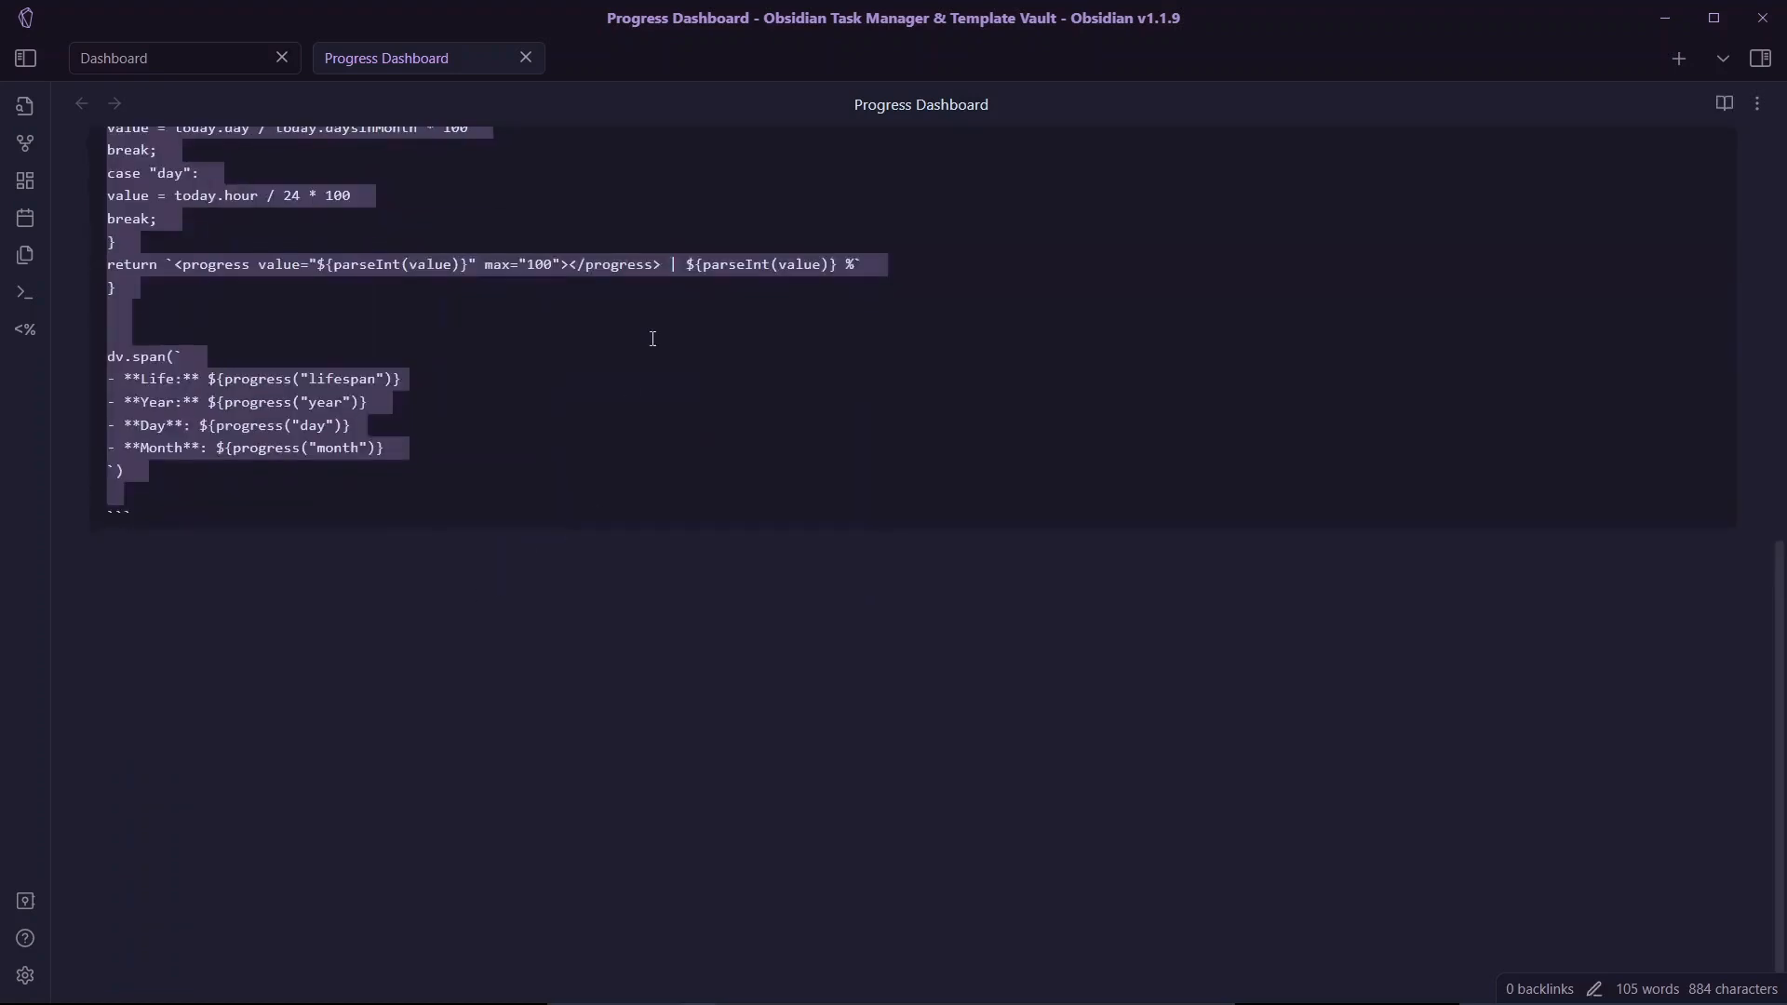